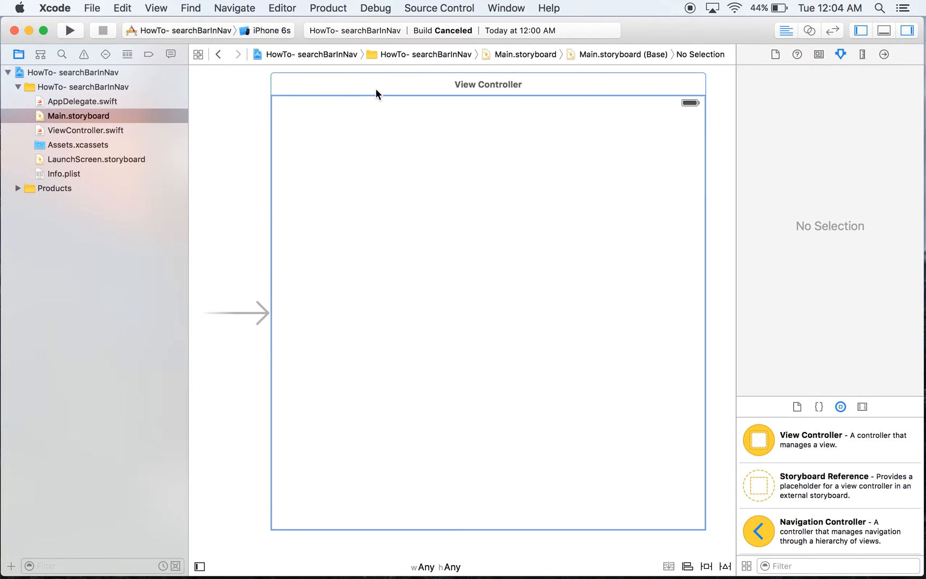
Step: Select the default view controller in Main.storyboard for removal
click(86, 130)
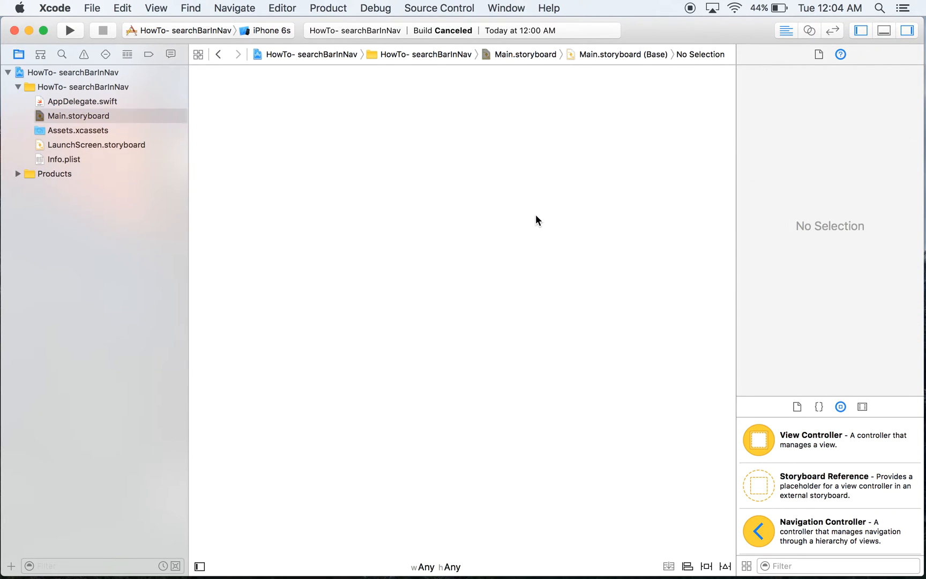
mouse_move(863, 535)
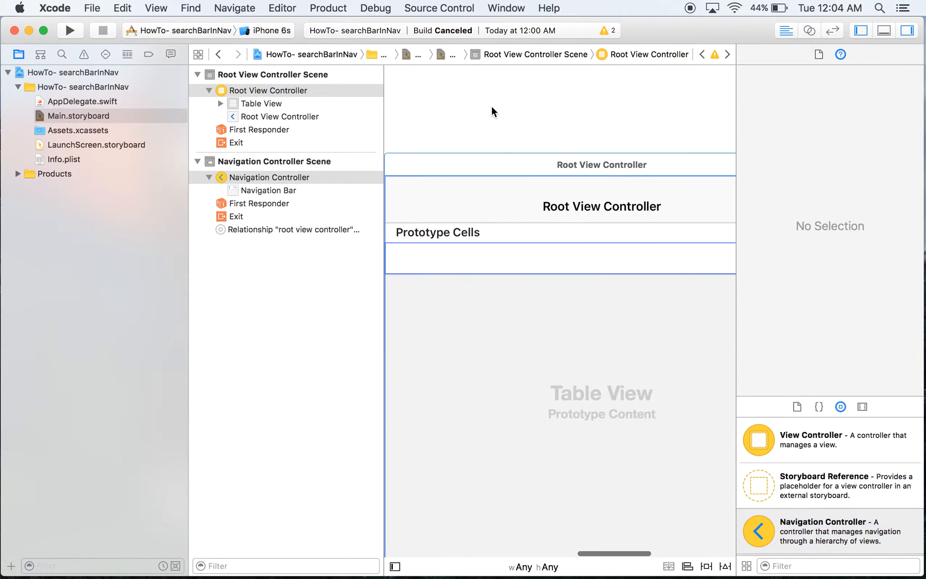
Step: Create a Cocoa Touch Class SearchTableViewController subclassing UITableViewController
click(92, 8)
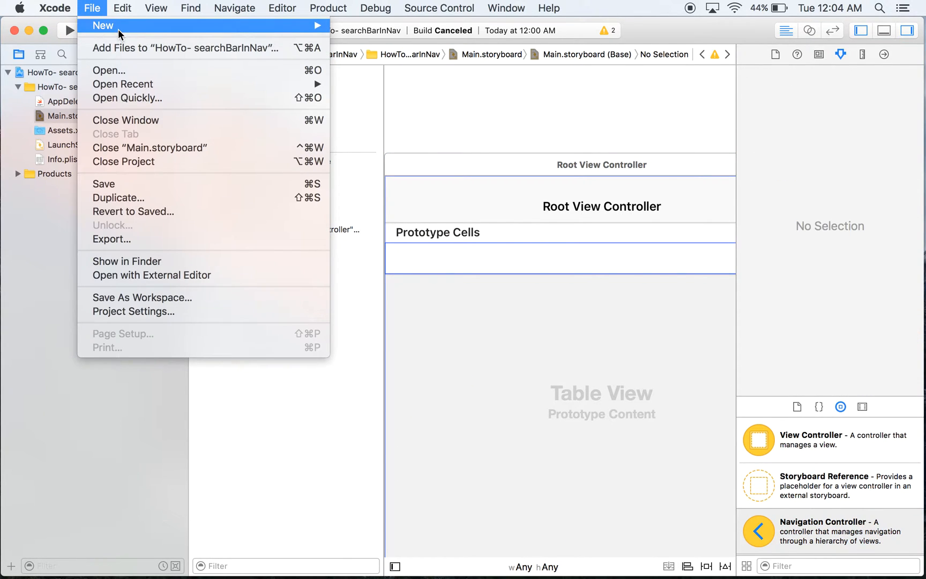
click(101, 26)
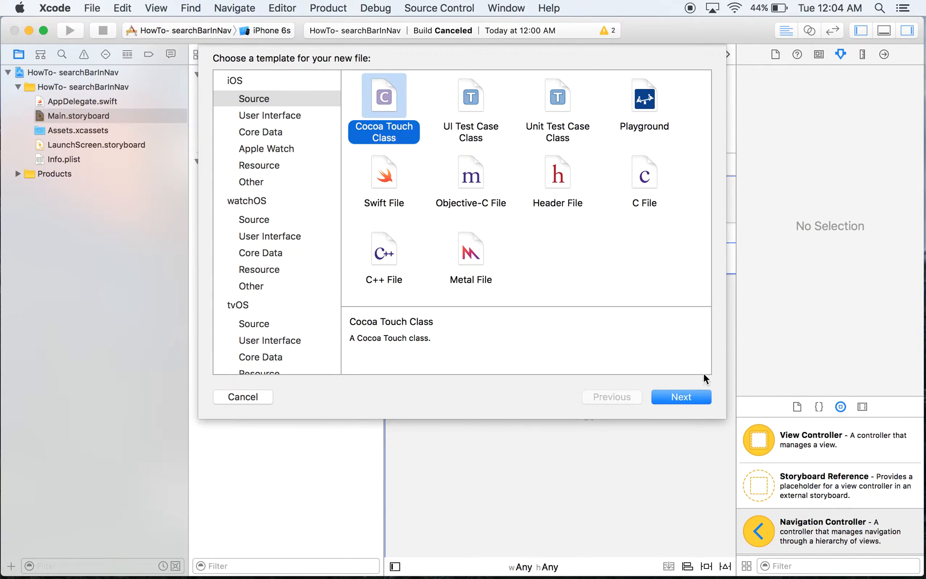
click(680, 397)
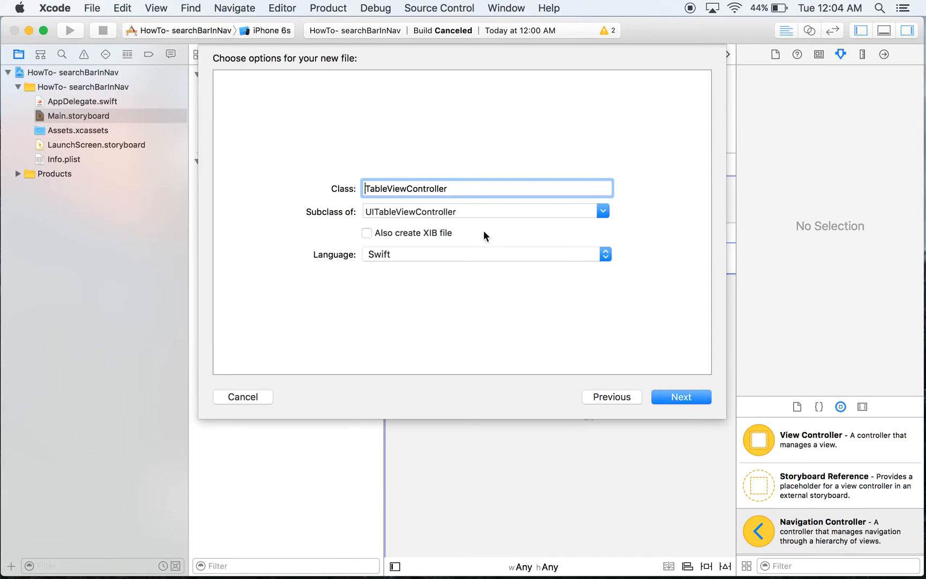
click(602, 211)
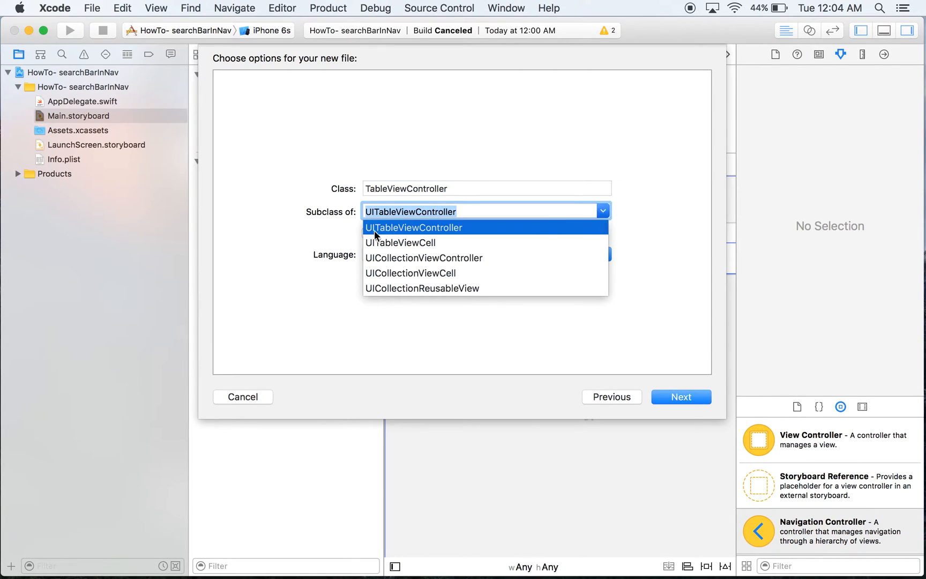
mouse_move(491, 259)
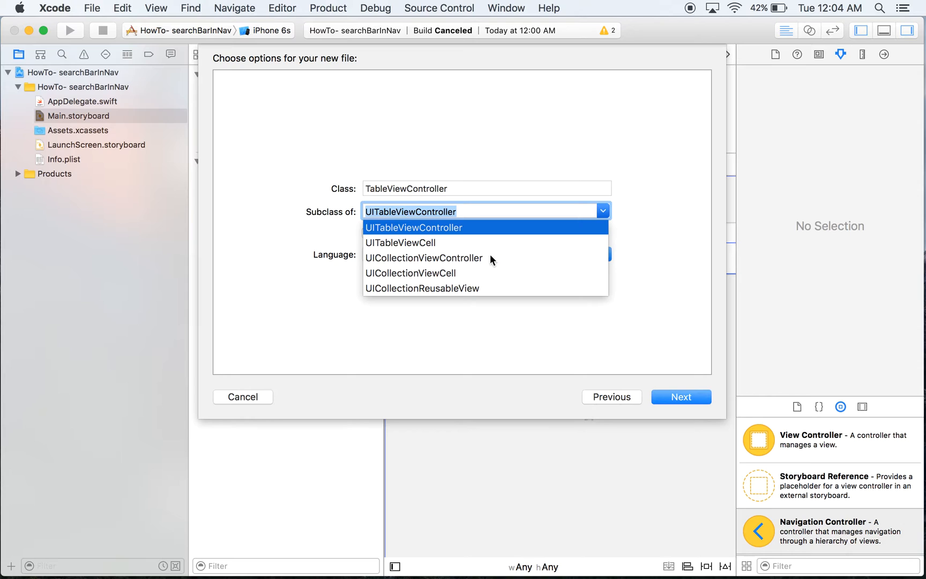
click(413, 227)
text(Search)
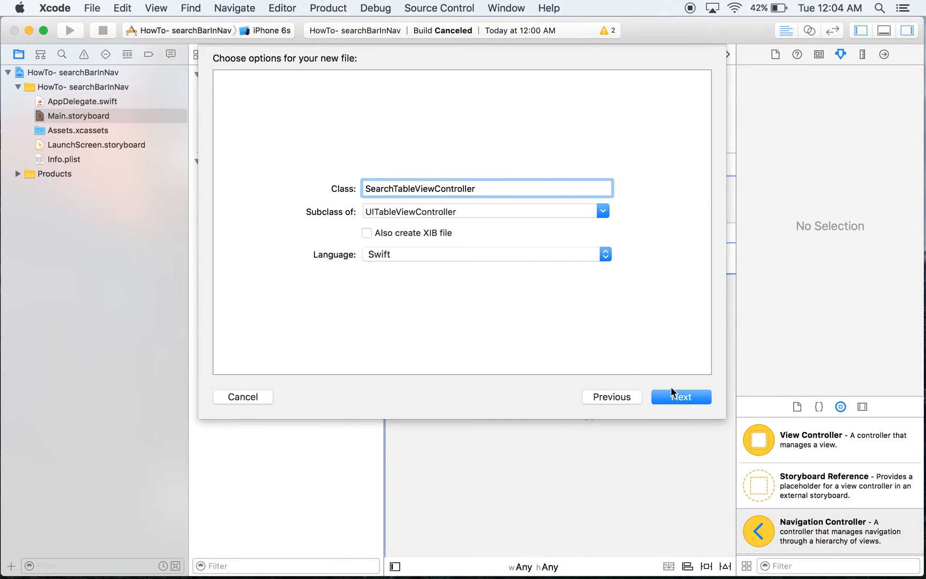
click(680, 396)
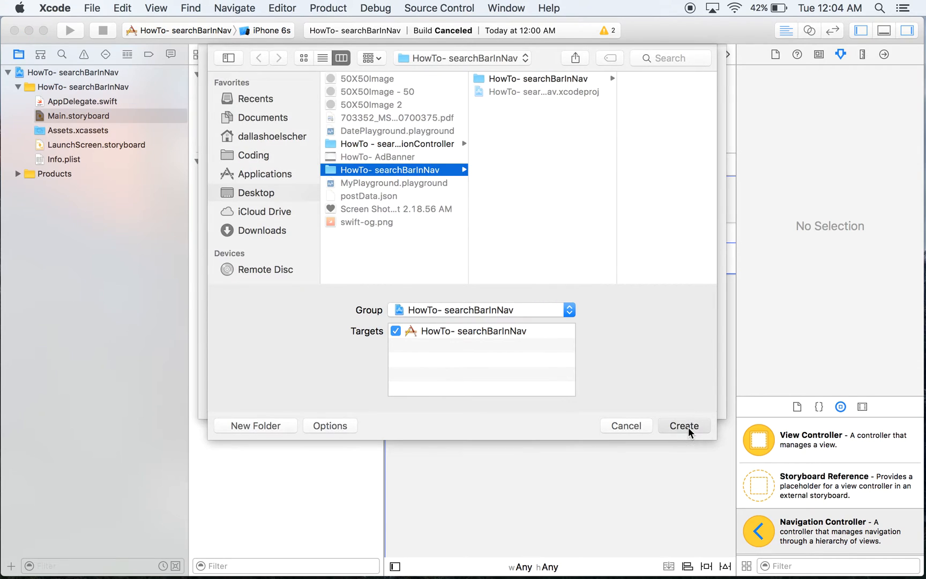
click(683, 426)
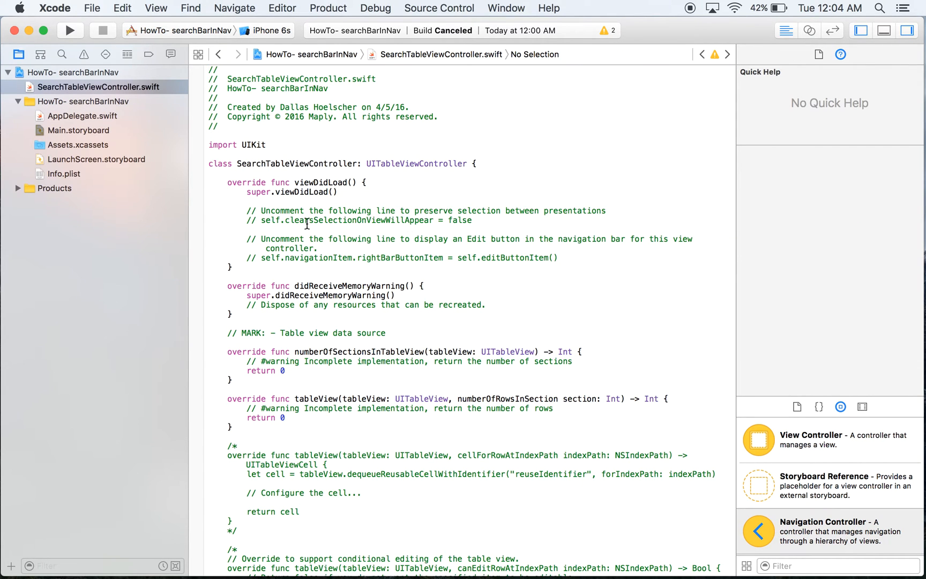
Step: Set the root table view controller's custom class to SearchTableViewController in the Identity Inspector
click(78, 130)
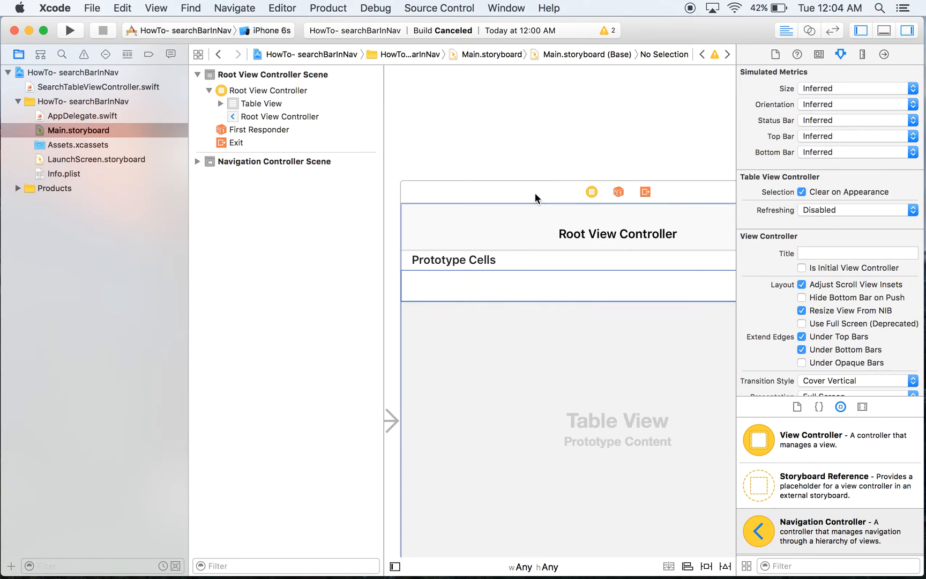
click(819, 55)
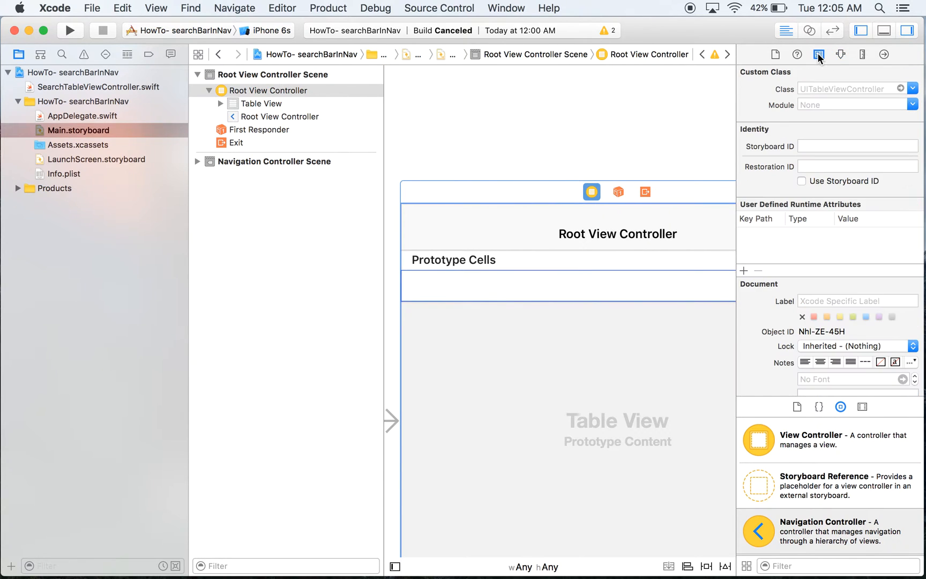
click(911, 89)
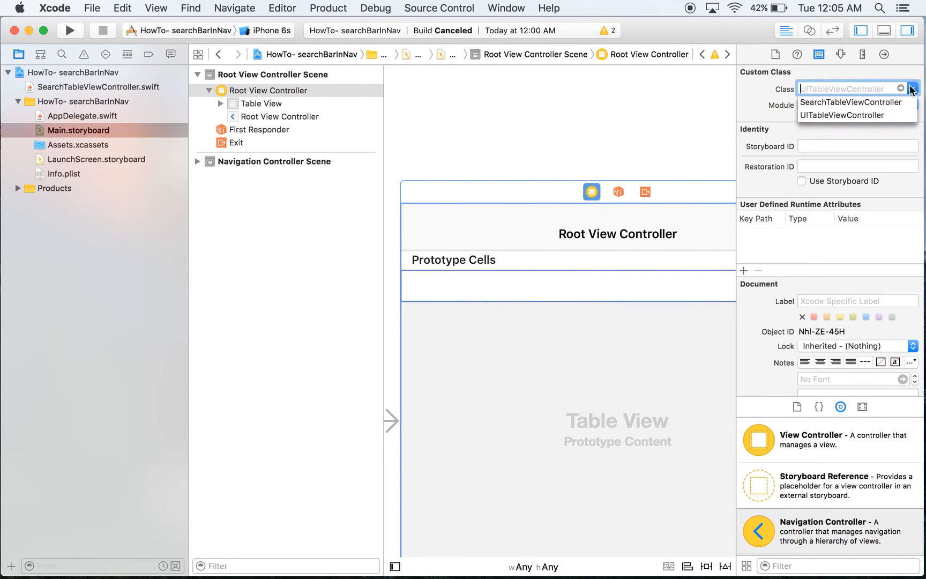
mouse_move(852, 110)
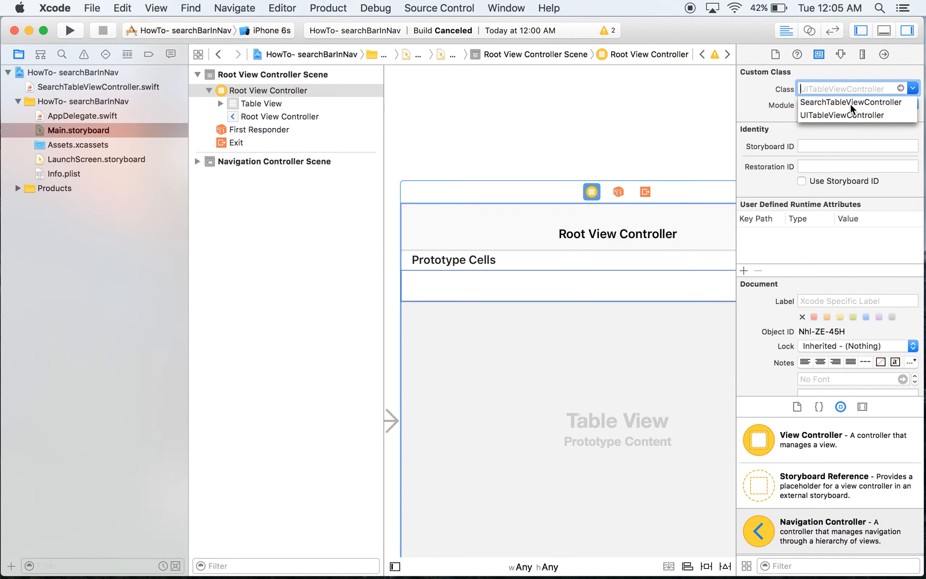
click(851, 102)
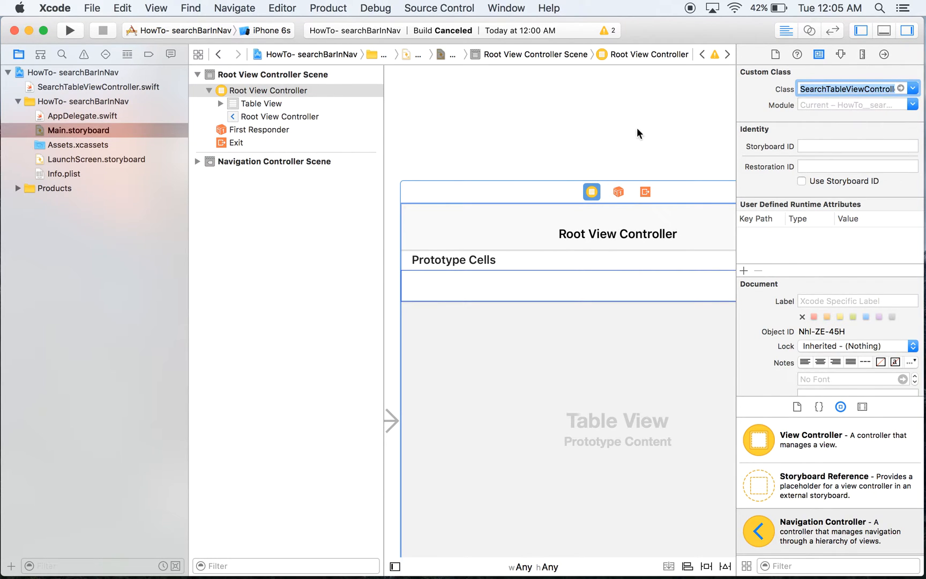
mouse_move(727, 129)
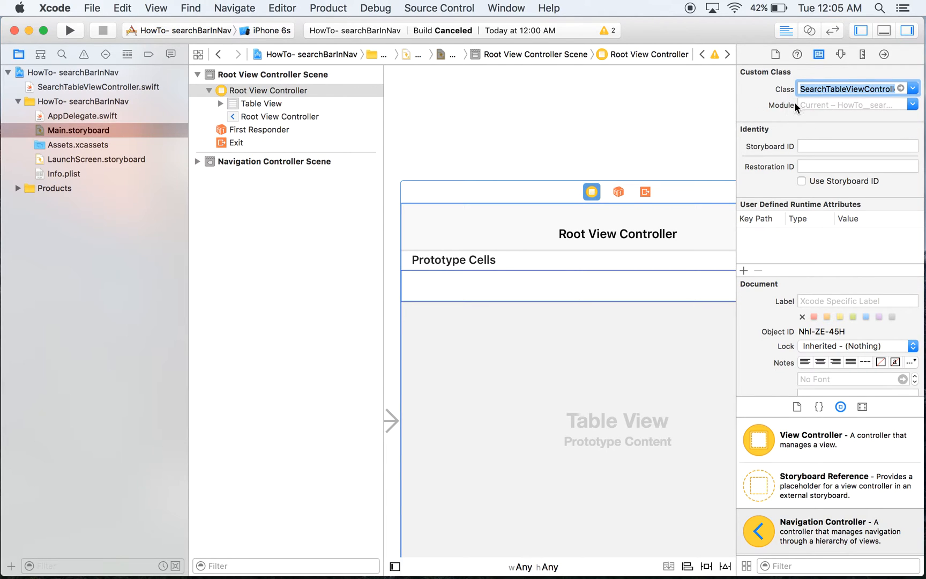
mouse_move(613, 142)
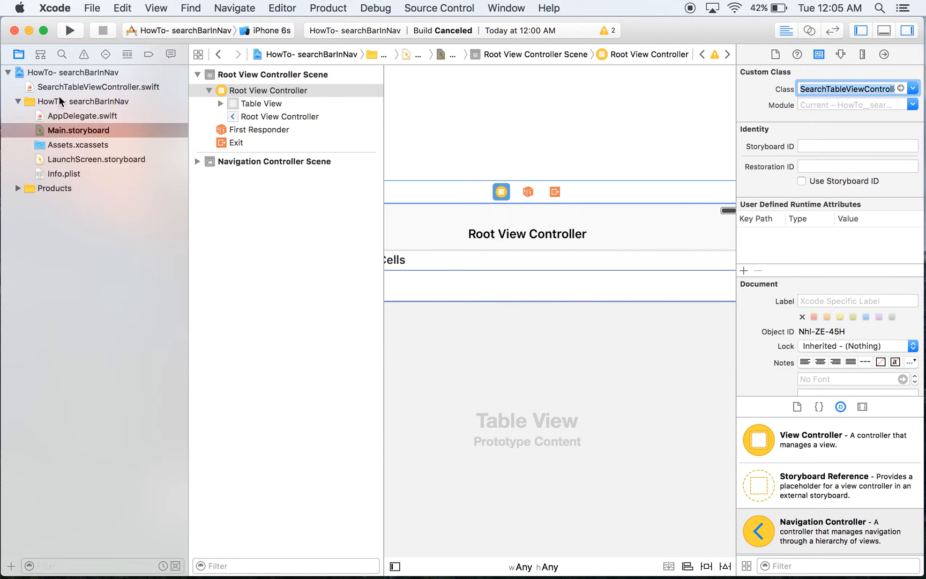
Step: Delete the boilerplate comments inside viewDidLoad of SearchTableViewController.swift
click(90, 87)
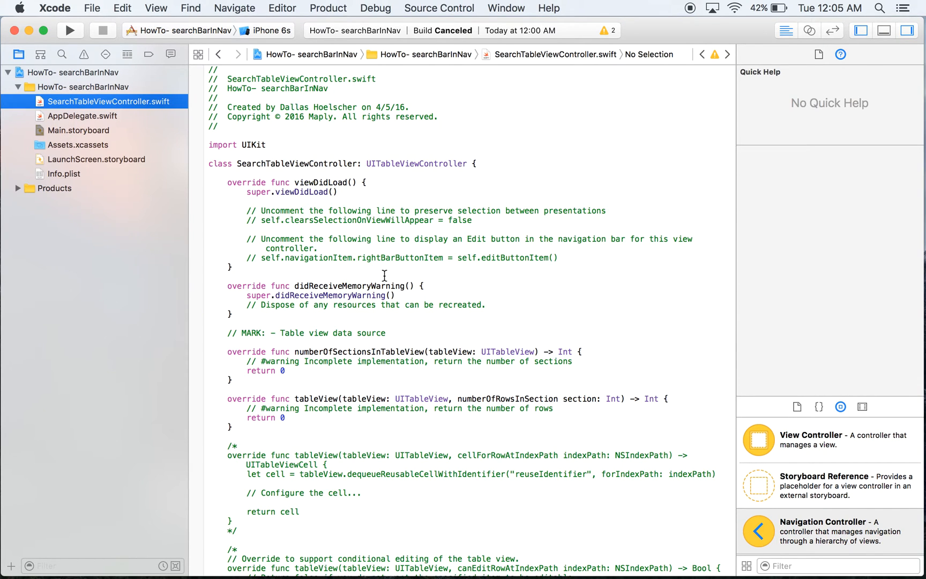
scroll(down, 3)
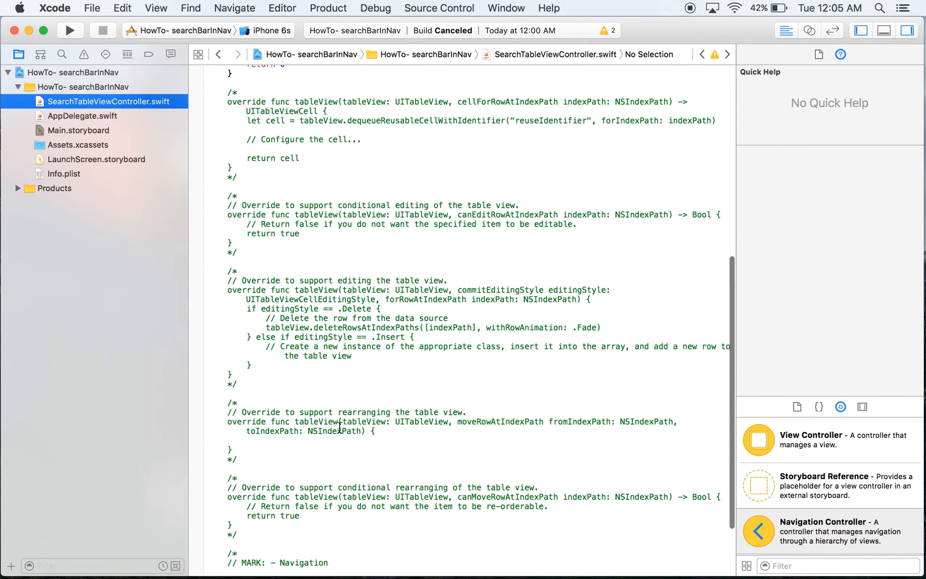
scroll(up, 3)
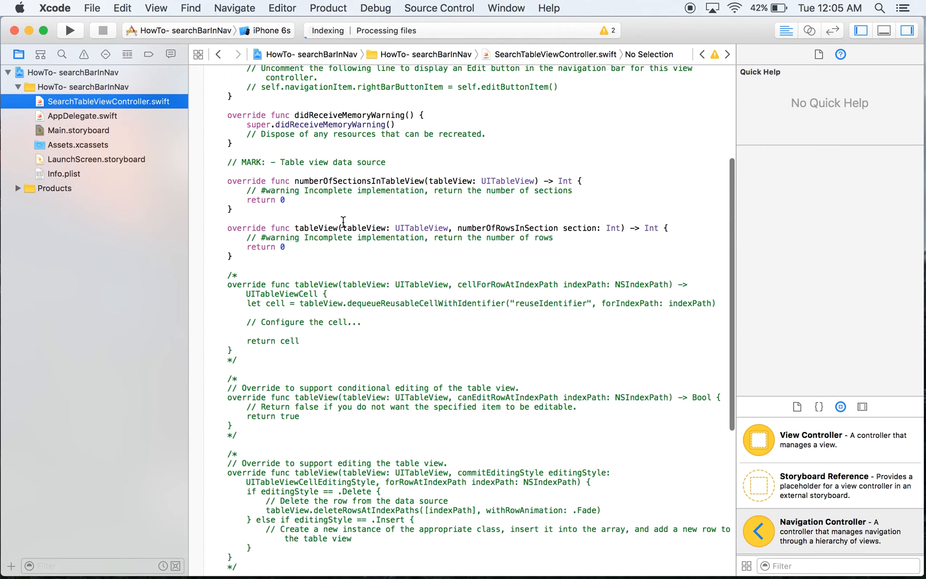
scroll(up, 3)
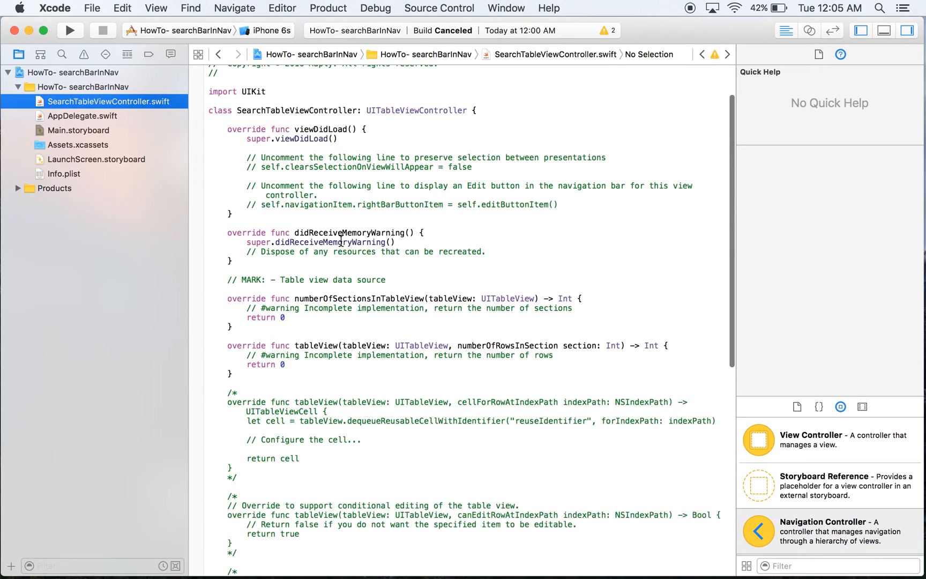
scroll(up, 3)
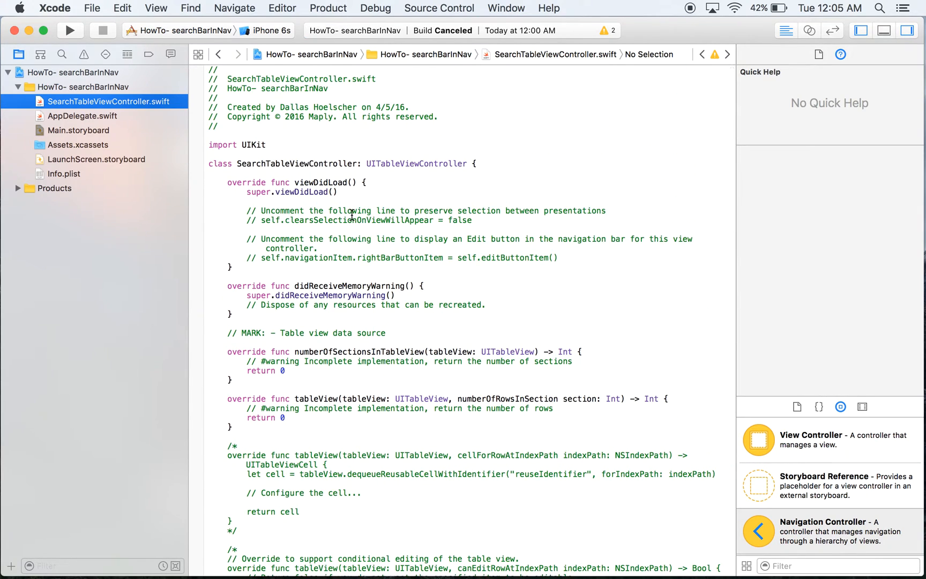
click(266, 200)
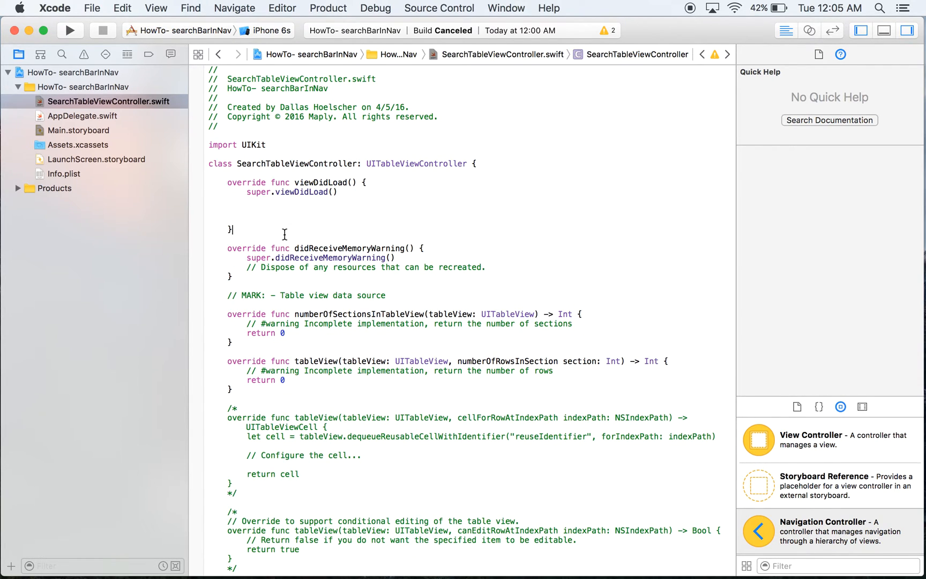
Step: Declare func createSearchBar() and call createSearchBar() from viewDidLoad
text(func c)
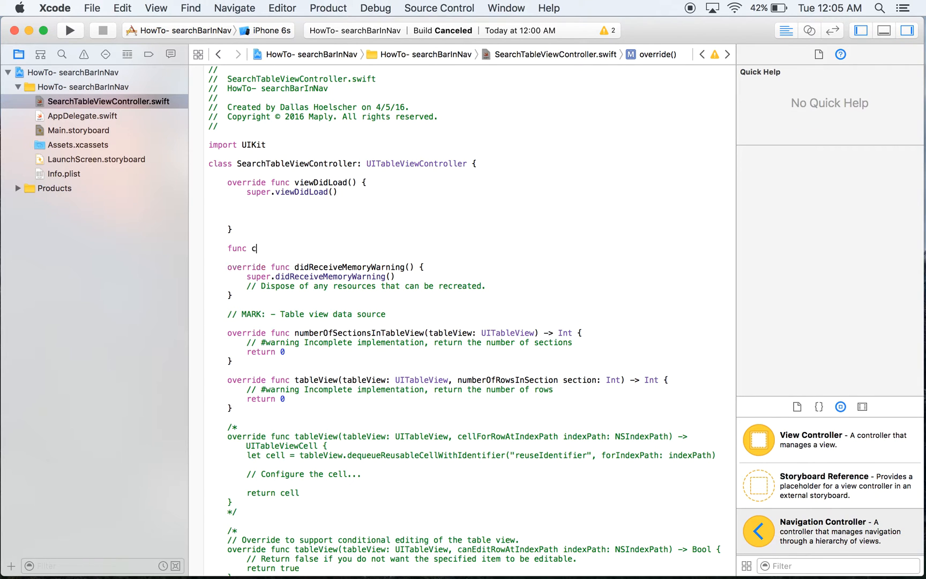
text(reateSearchBar()
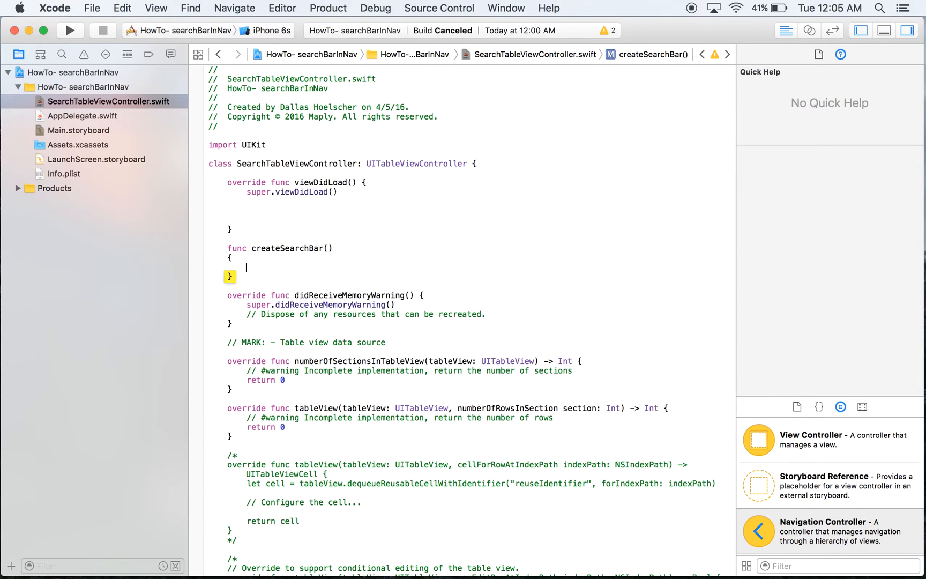
click(246, 200)
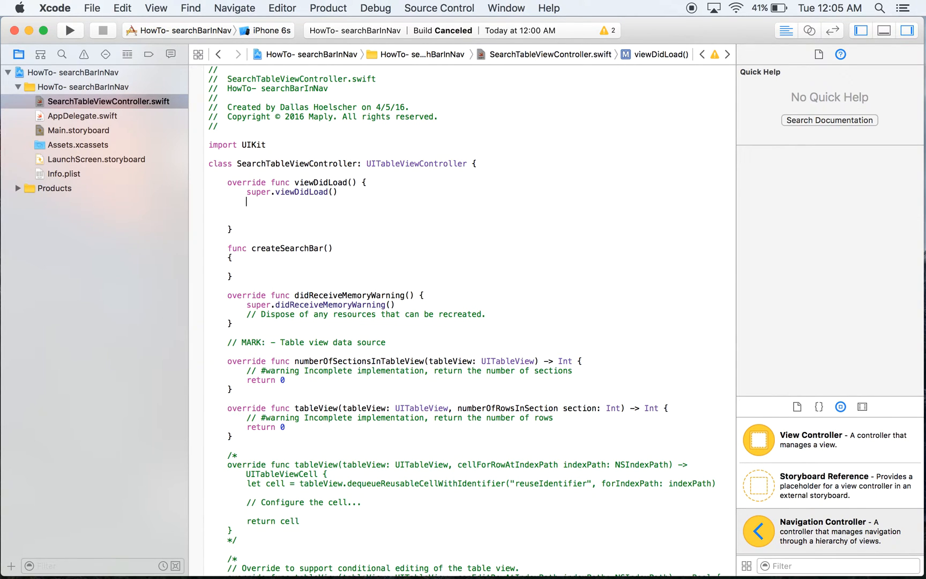
text(createSearchBar())
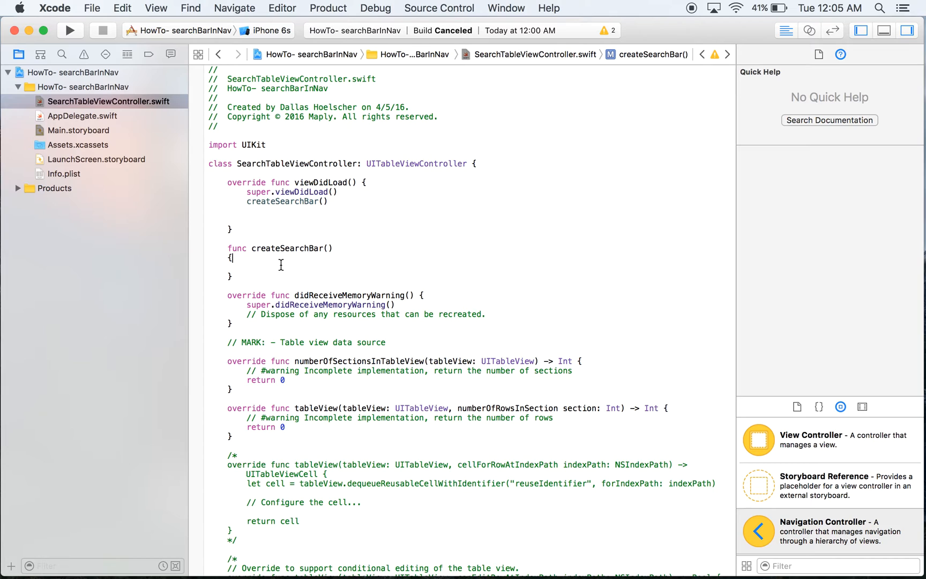
Step: Create let searchBar = UISearchBar() with showsCancelButton set to false
text(let)
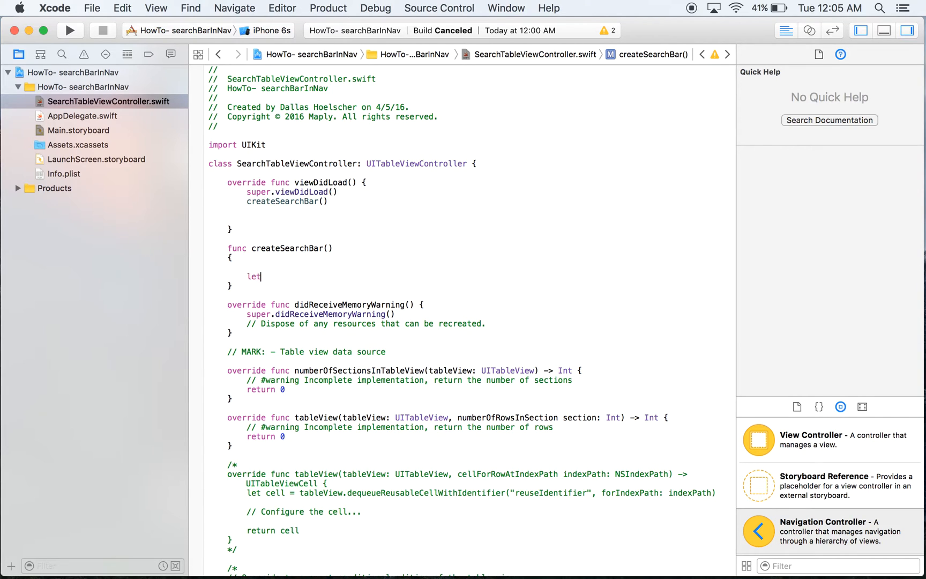
text(search)
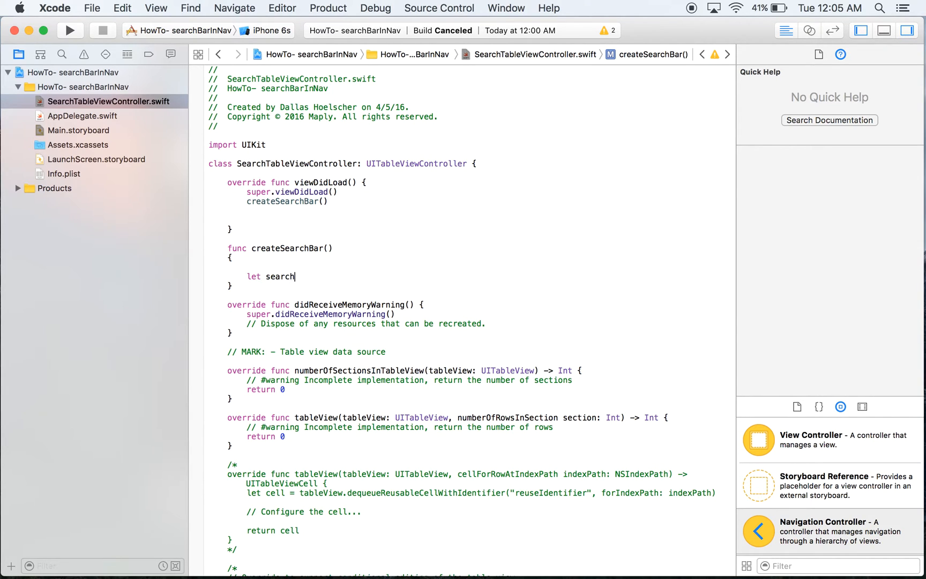
text(Bar = I)
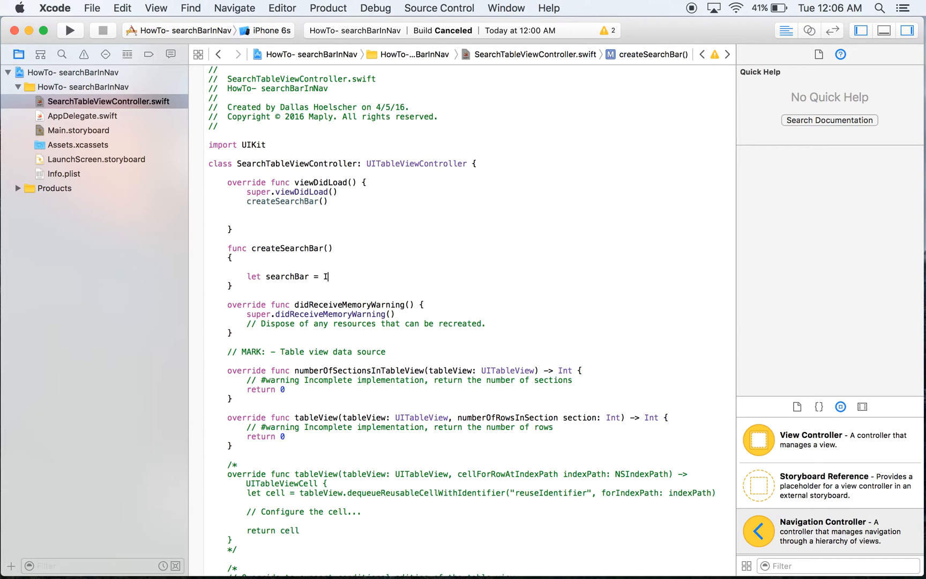
text(UISearchBar)
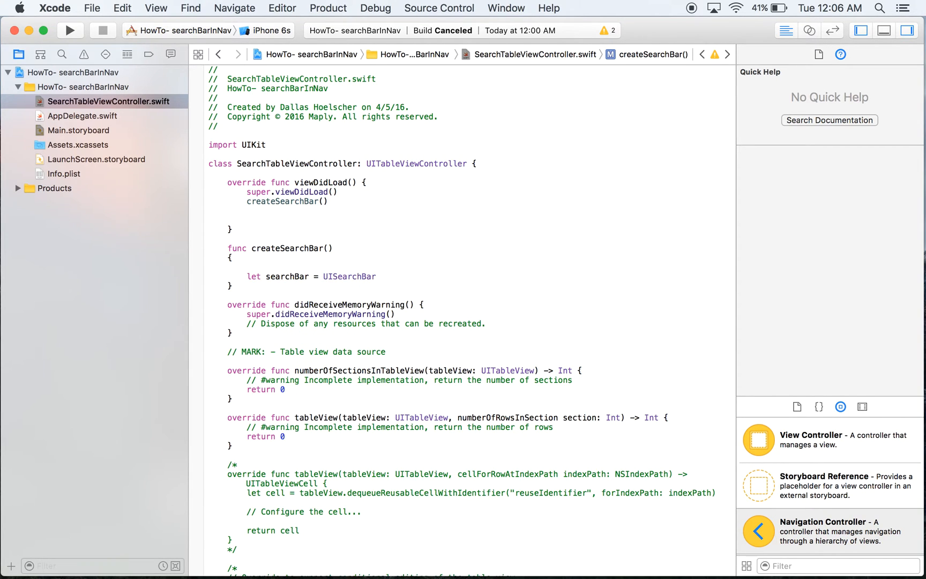
text(())
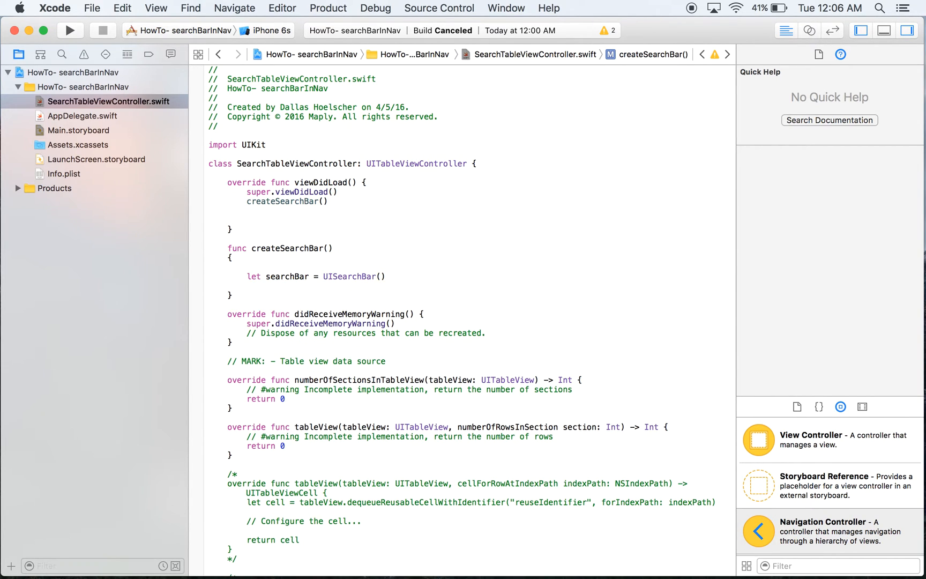
click(250, 286)
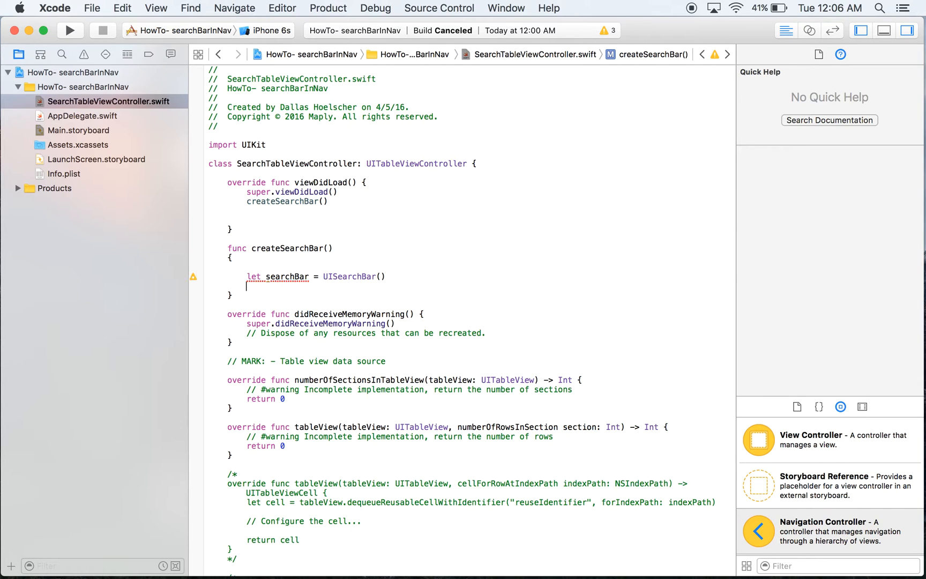
text(searchBar.showsCancelButton =)
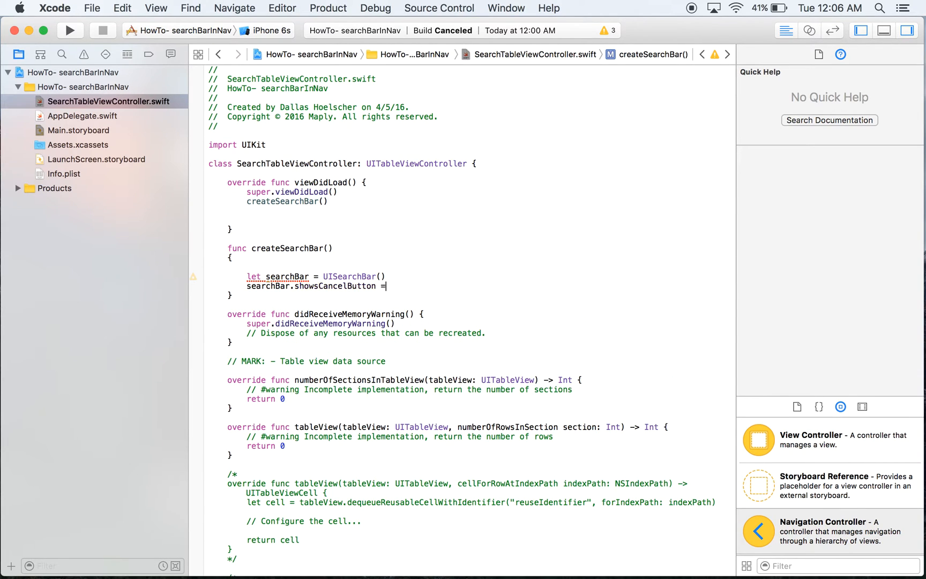
text(false)
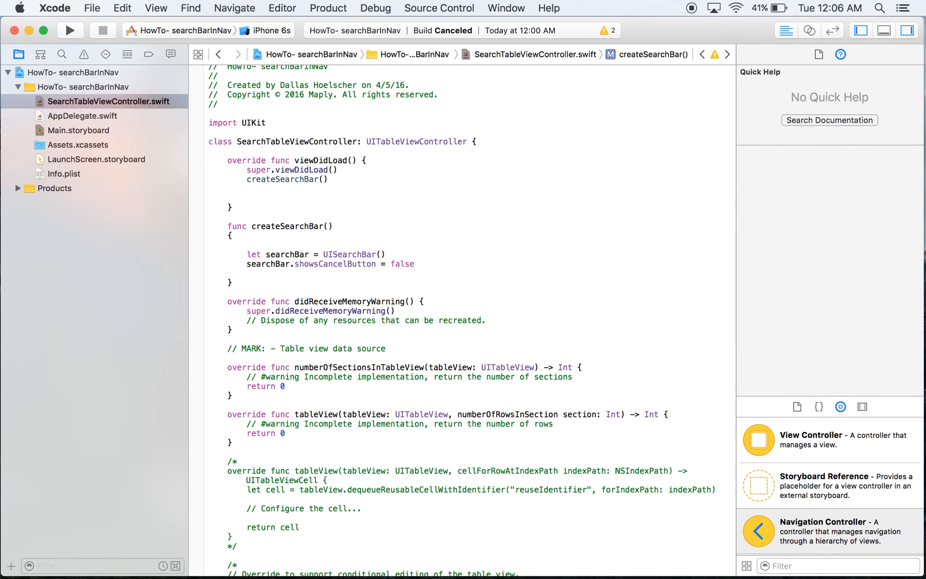
Step: Set the placeholder to "Enter your search here!" and begin the delegate line
click(246, 274)
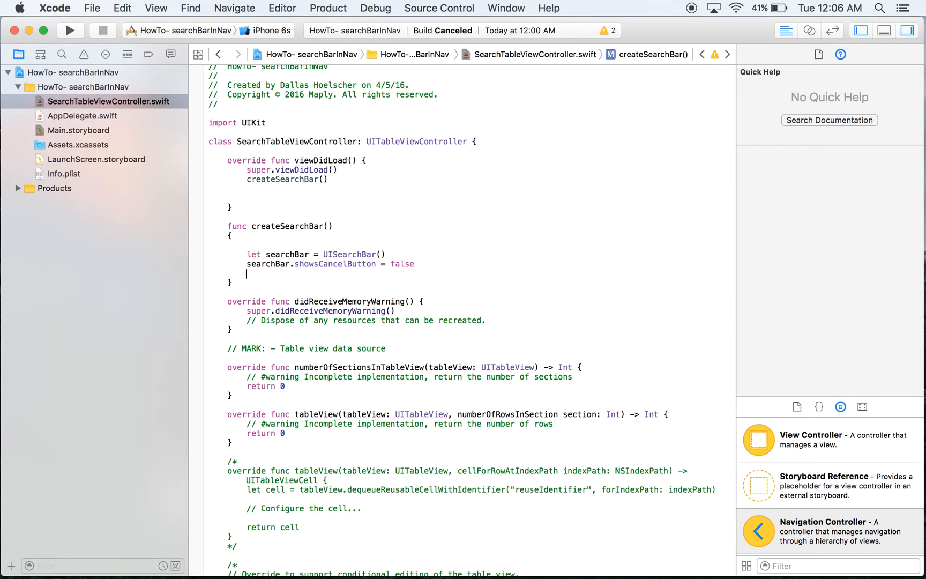
text(searchBar.placeholder =)
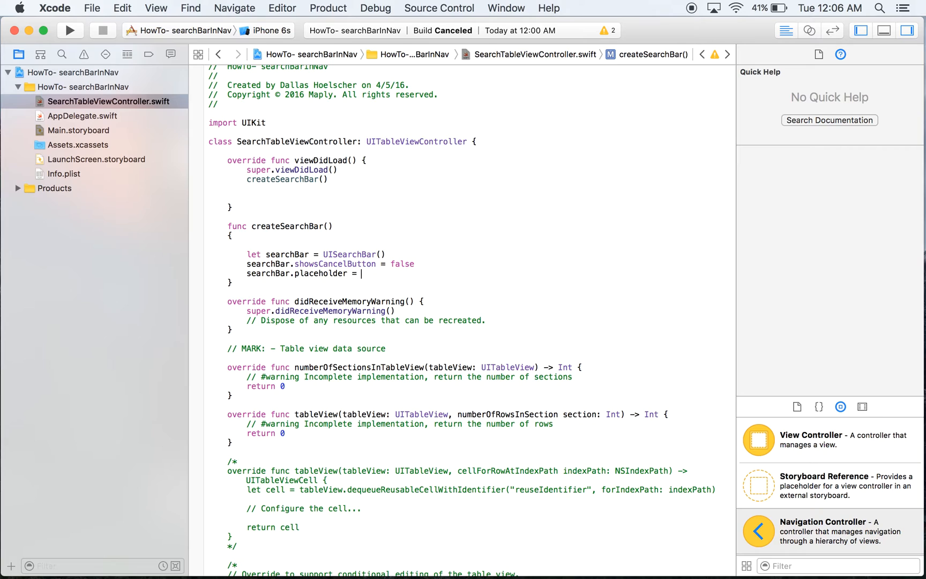
text("Enter")
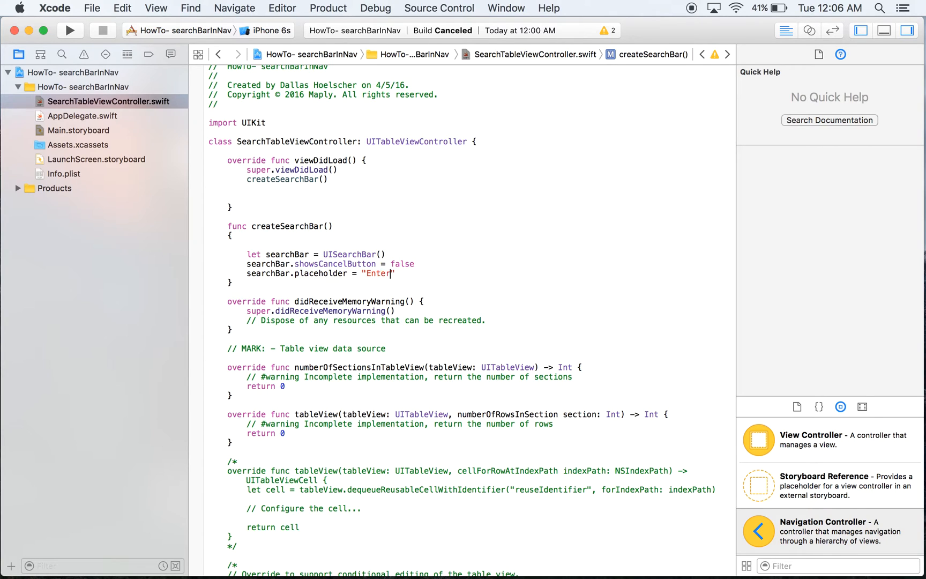
text(your)
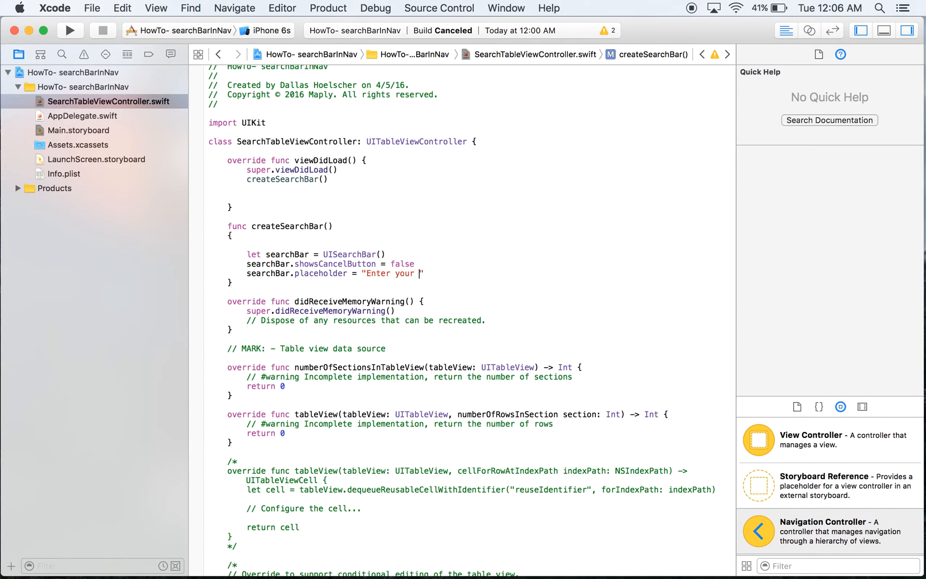
text(search here!)
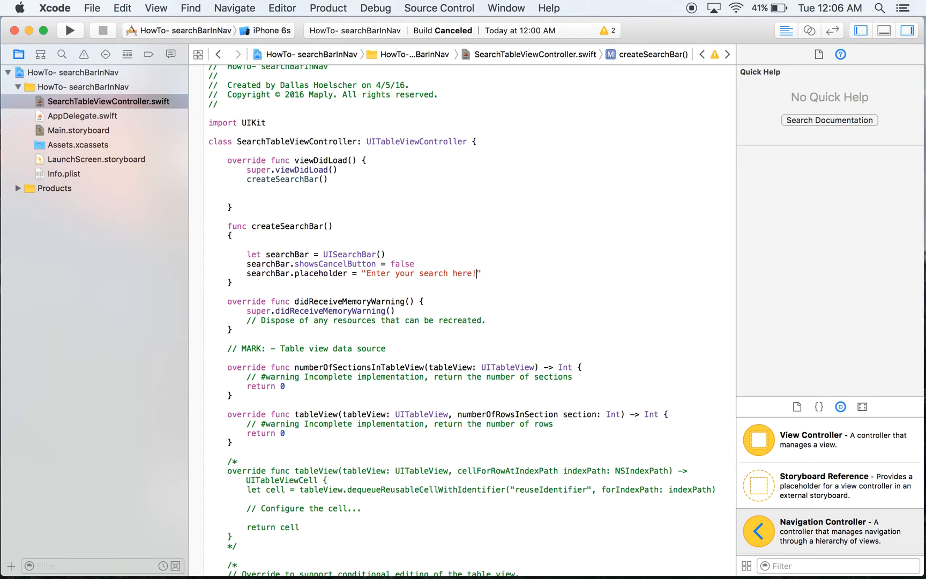
key(Return)
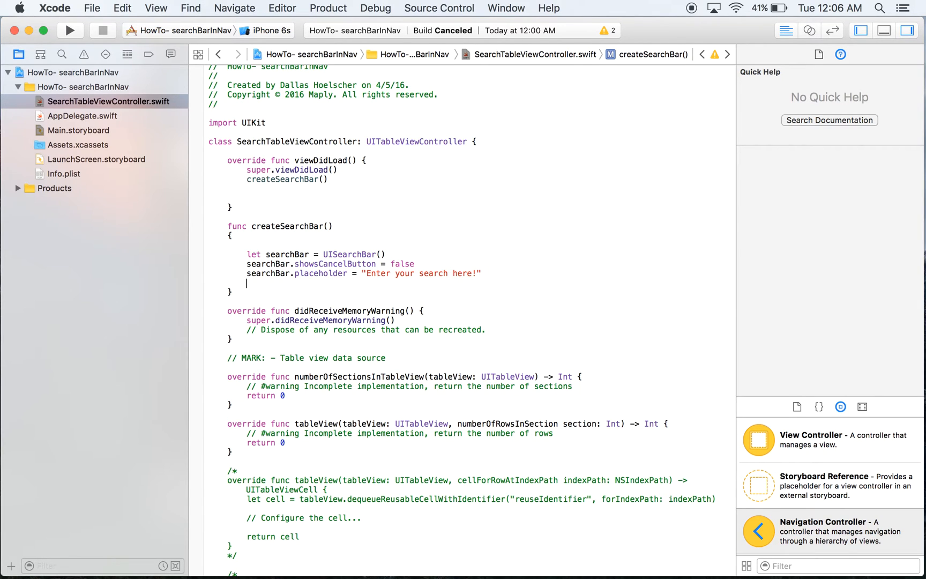
text(searchBar.delegate = s)
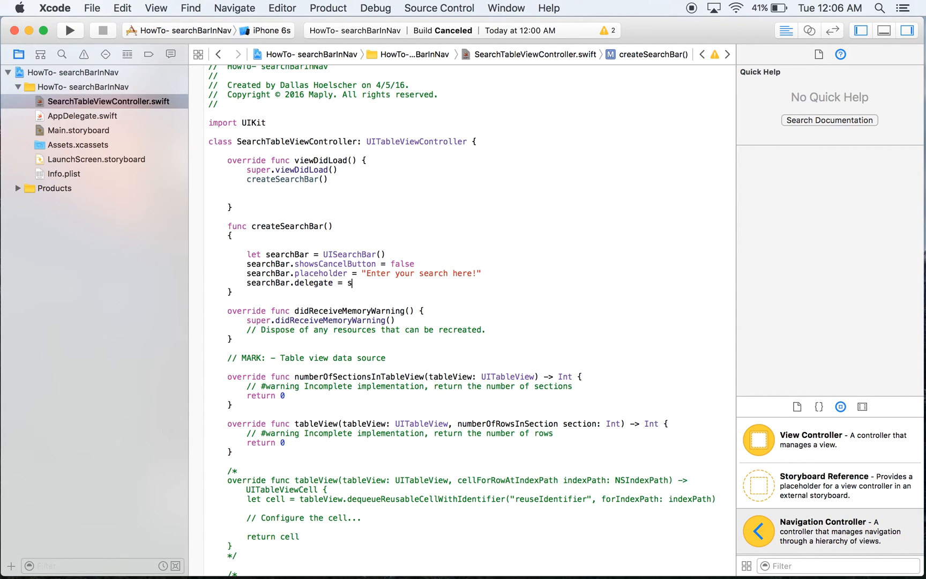
Step: Assign searchBar.delegate = self and adopt UISearchBarDelegate in the class declaration
text(elf)
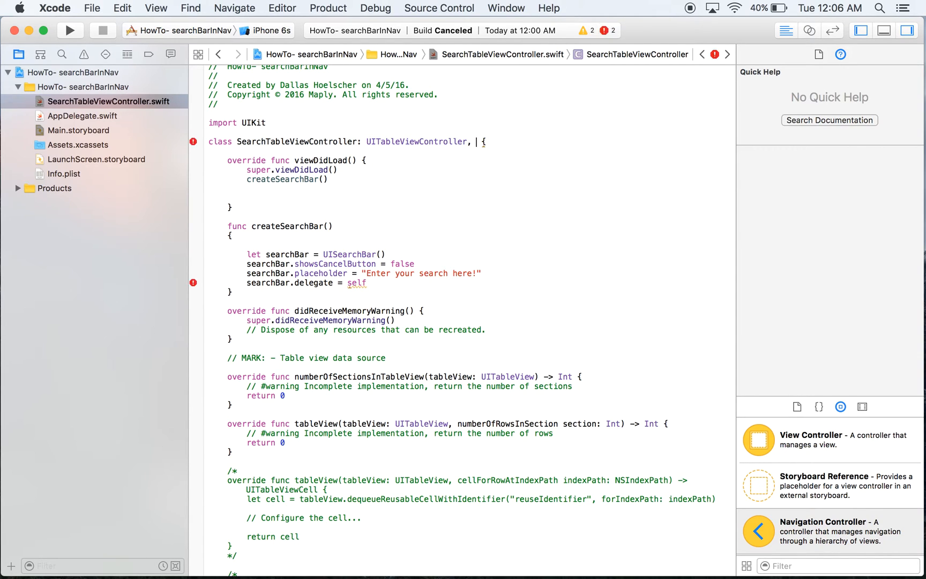
text(UISea)
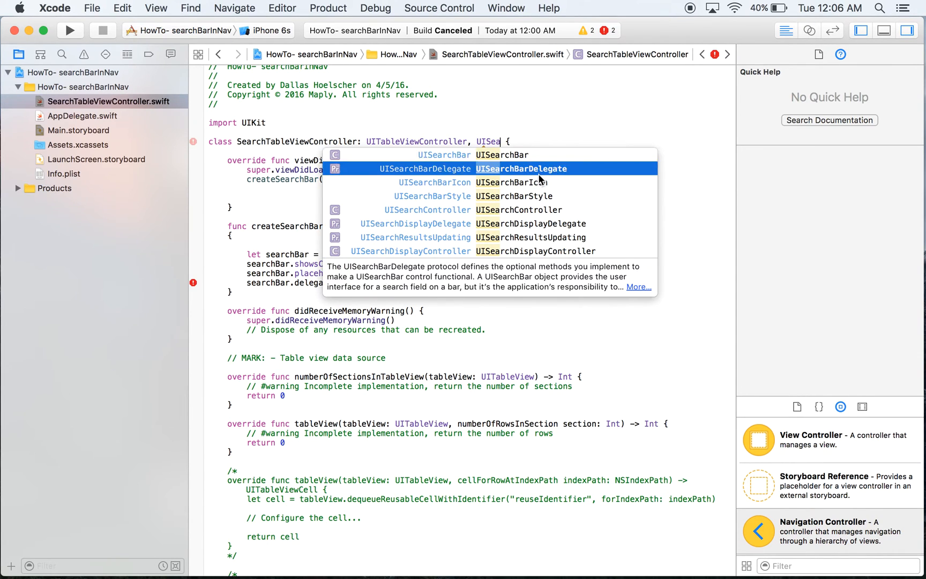
click(473, 168)
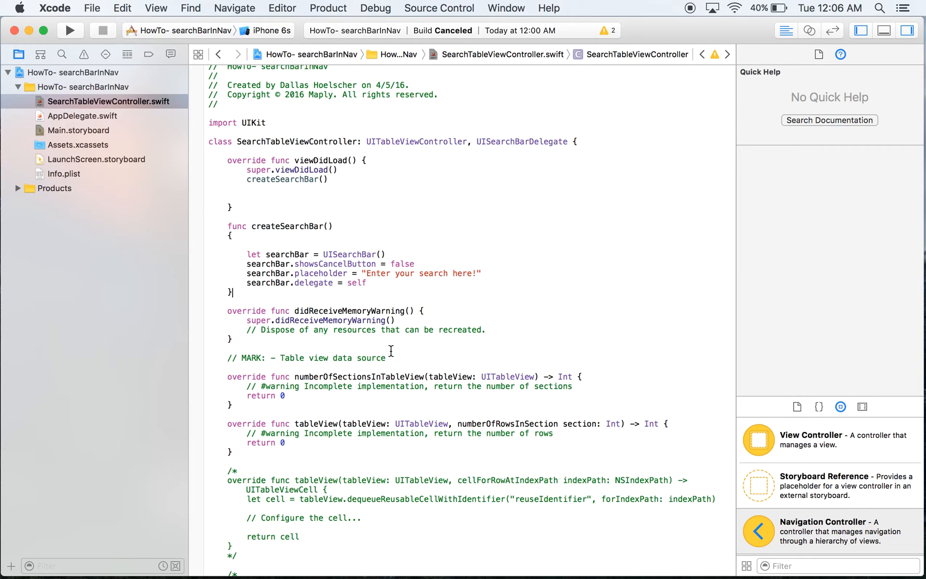
mouse_move(388, 272)
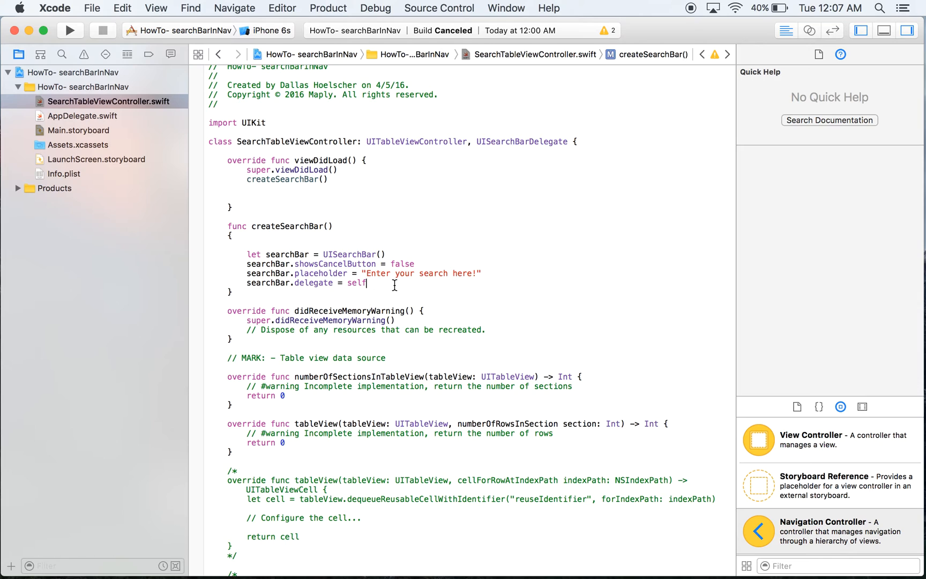
Step: Write self.navigationItem.titleView = searchBar inside createSearchBar()
text(self.navigationItem)
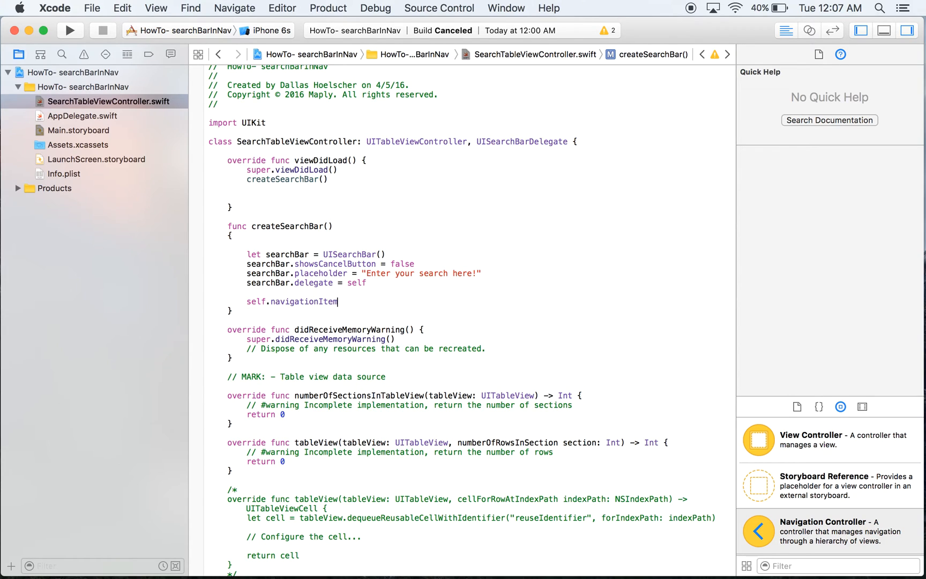
text(.titleView =)
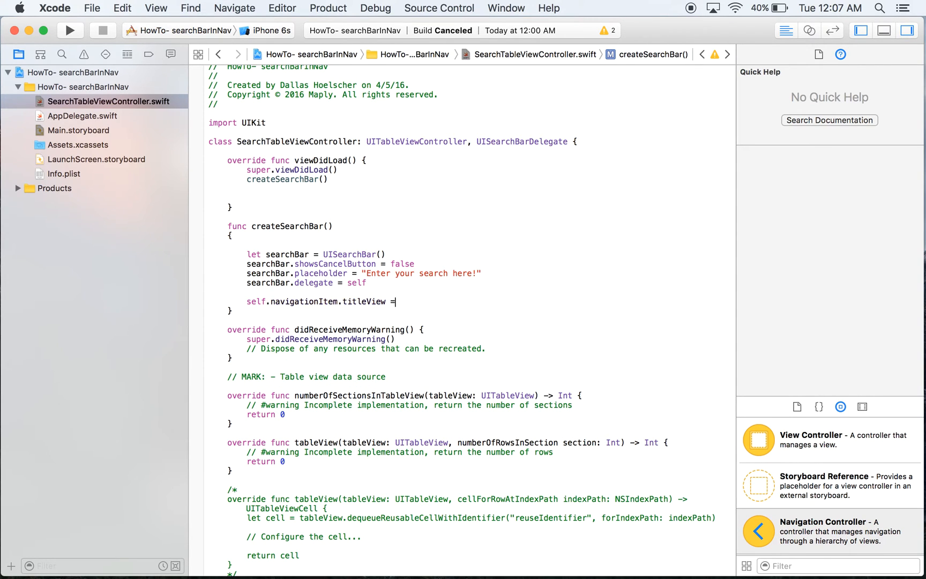
text(searchBar)
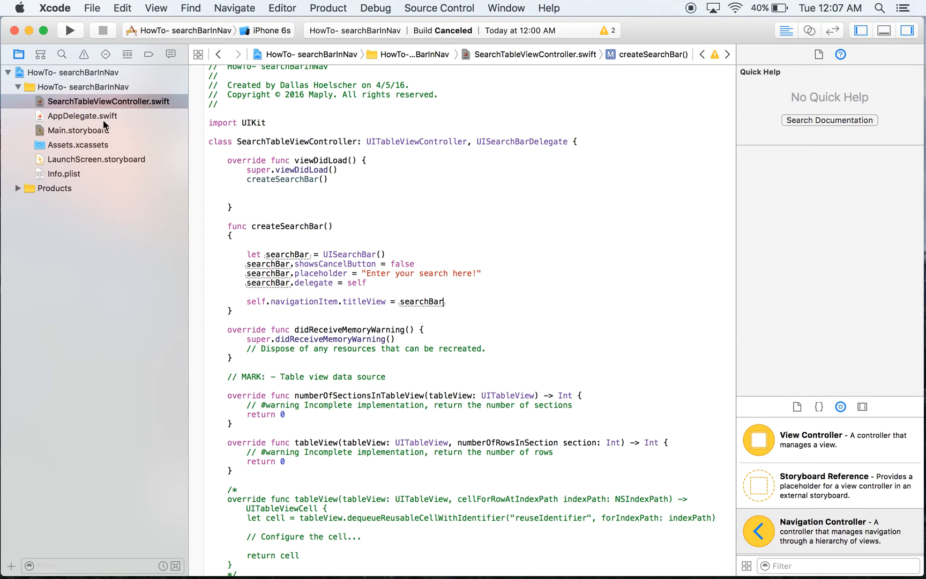
Step: Run the app, hit the missing entry point console error, and return to Main.storyboard
click(79, 129)
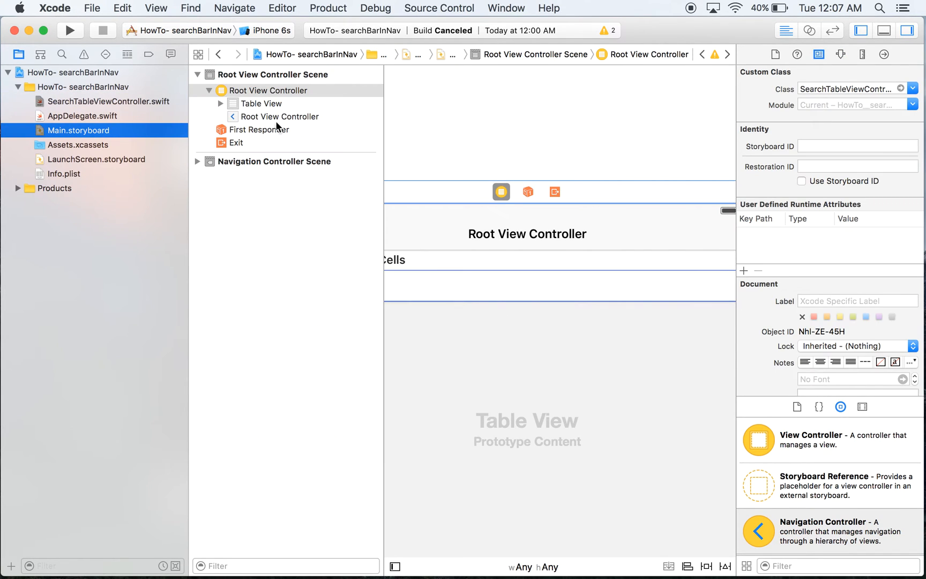
click(69, 30)
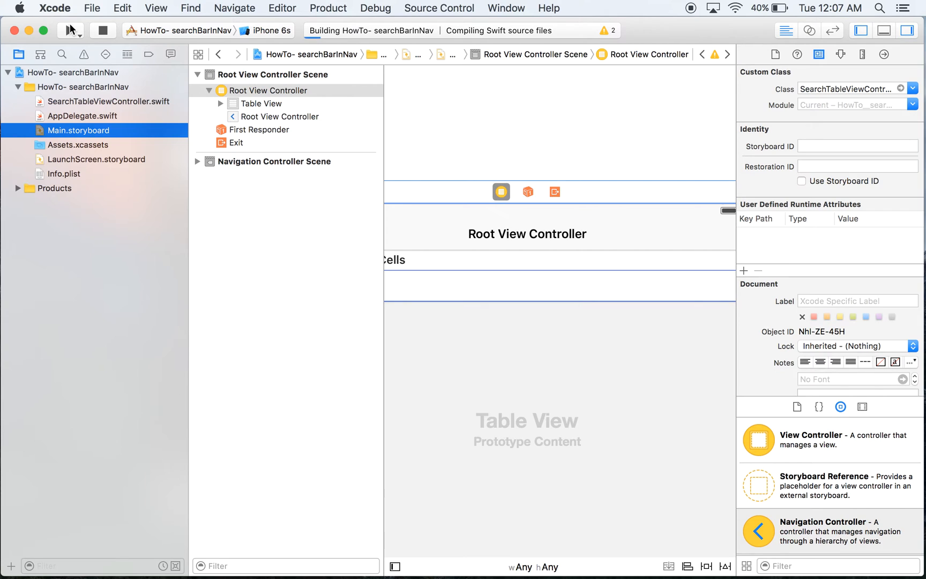
click(69, 30)
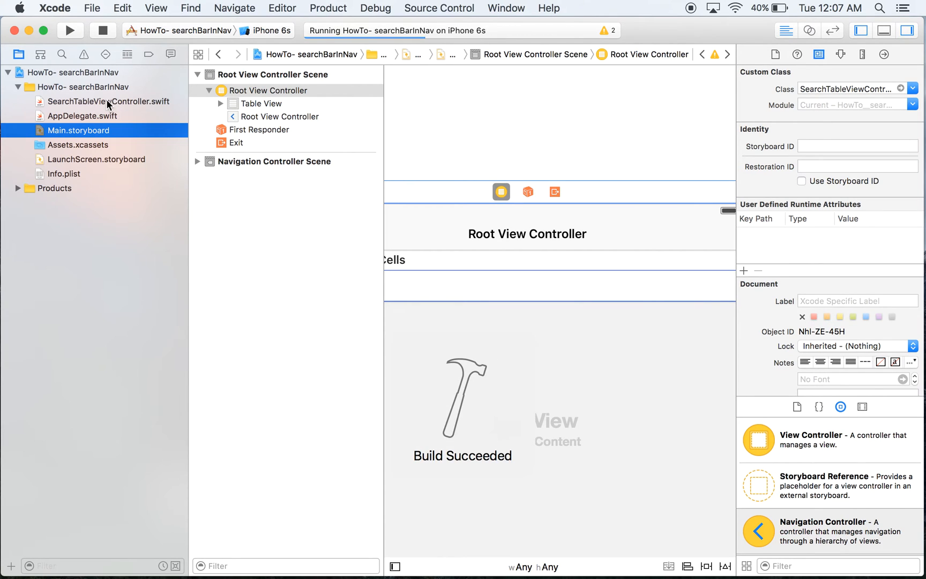
click(109, 101)
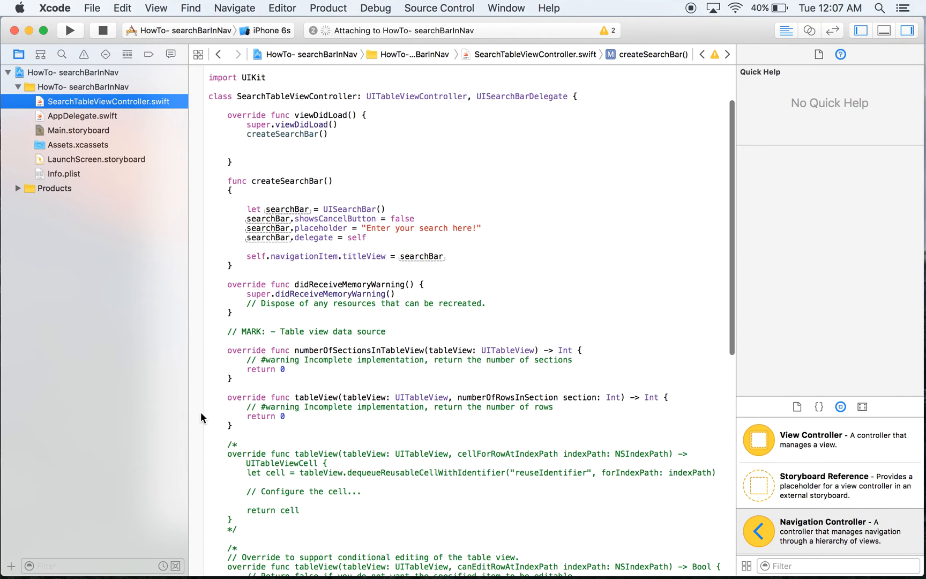
click(70, 30)
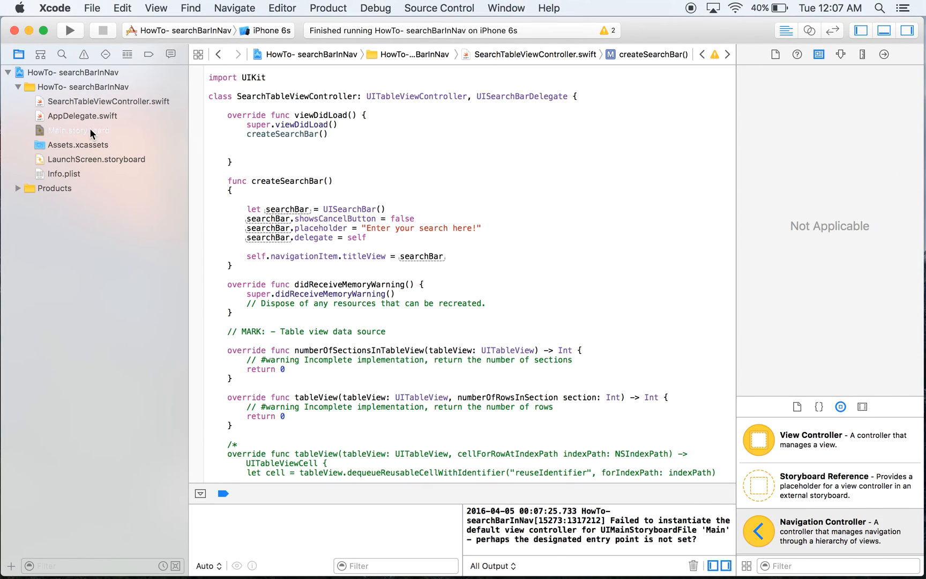
click(78, 130)
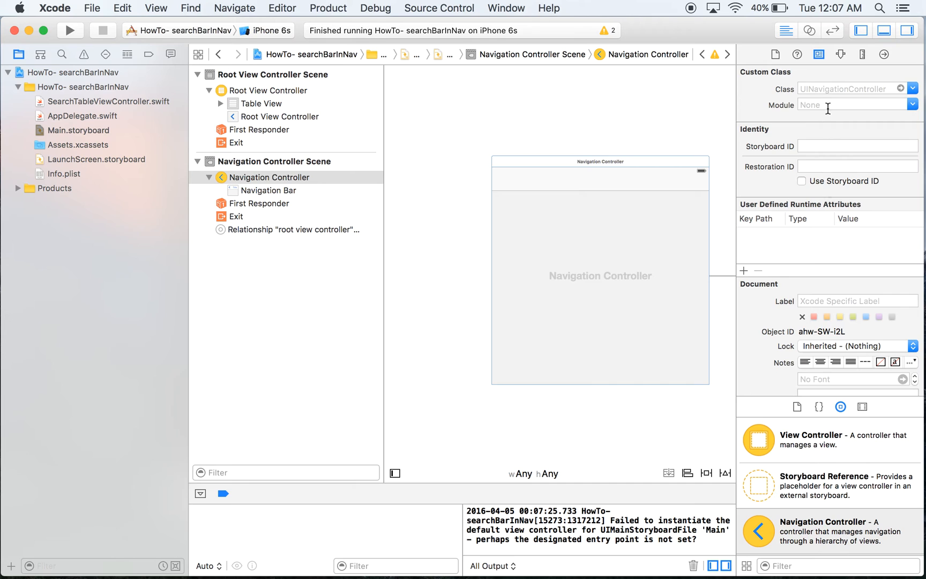
Step: Check Is Initial View Controller on the Navigation Controller and run in the iPhone 6s Simulator
click(840, 53)
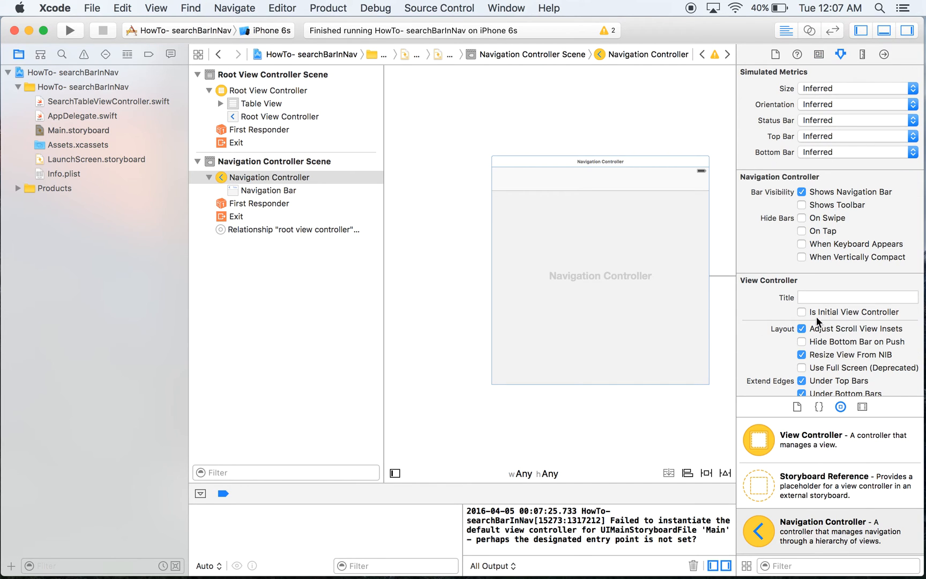
click(801, 312)
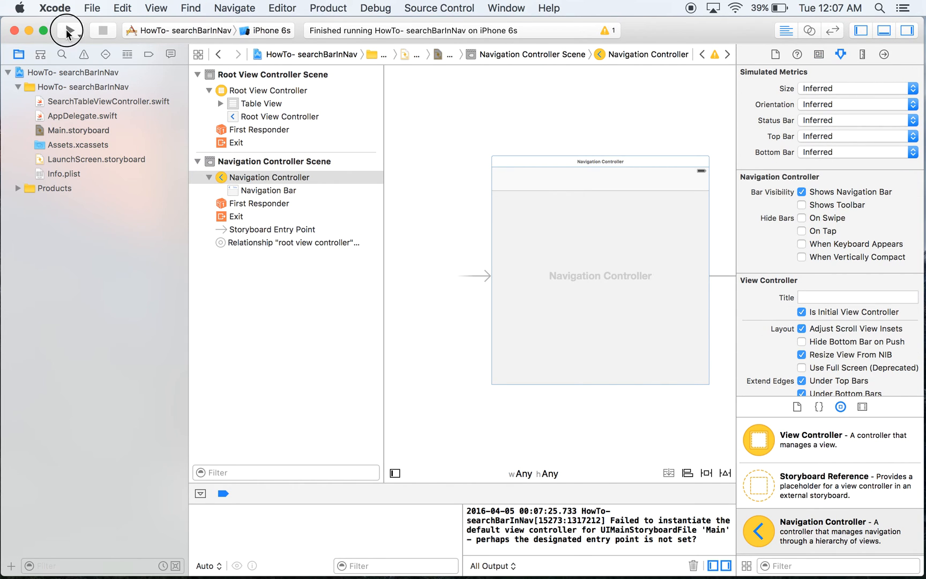
click(66, 30)
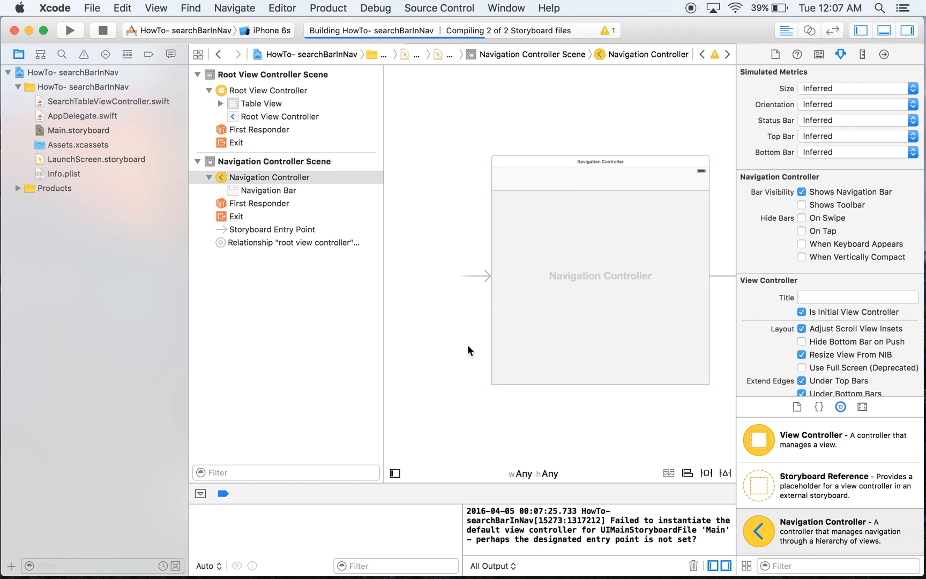
click(71, 30)
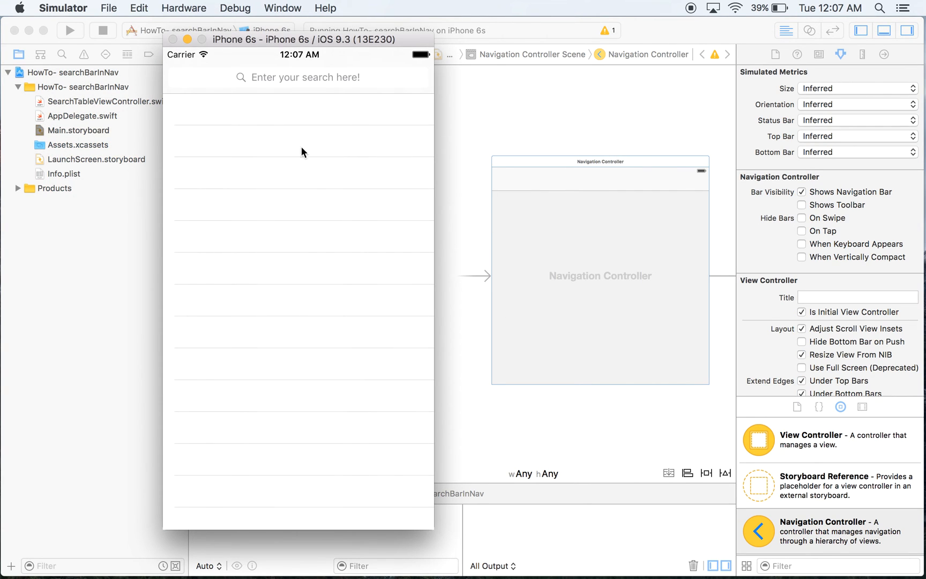
mouse_move(329, 88)
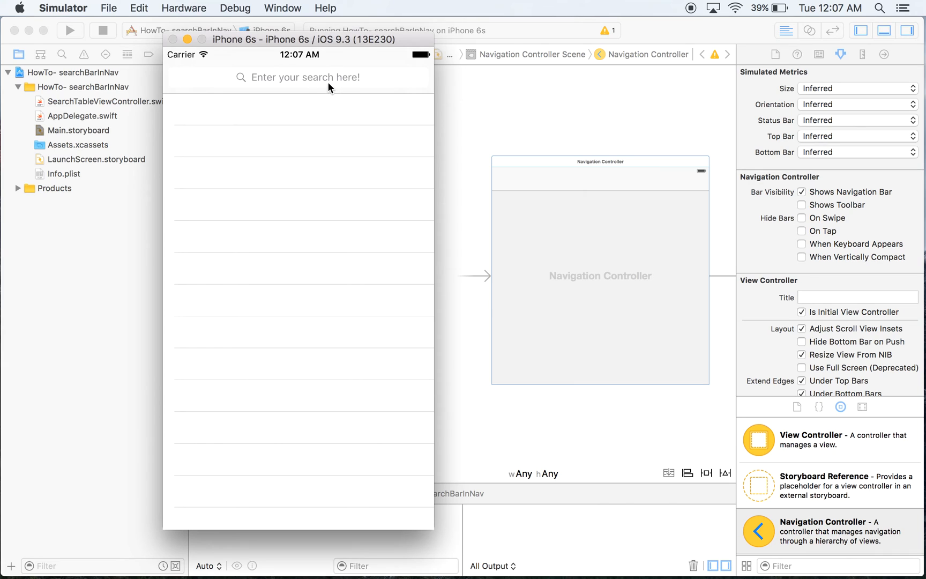
Step: Type 'sad', clear it, type 'Da' plus an emoji, then clear the search field
click(301, 77)
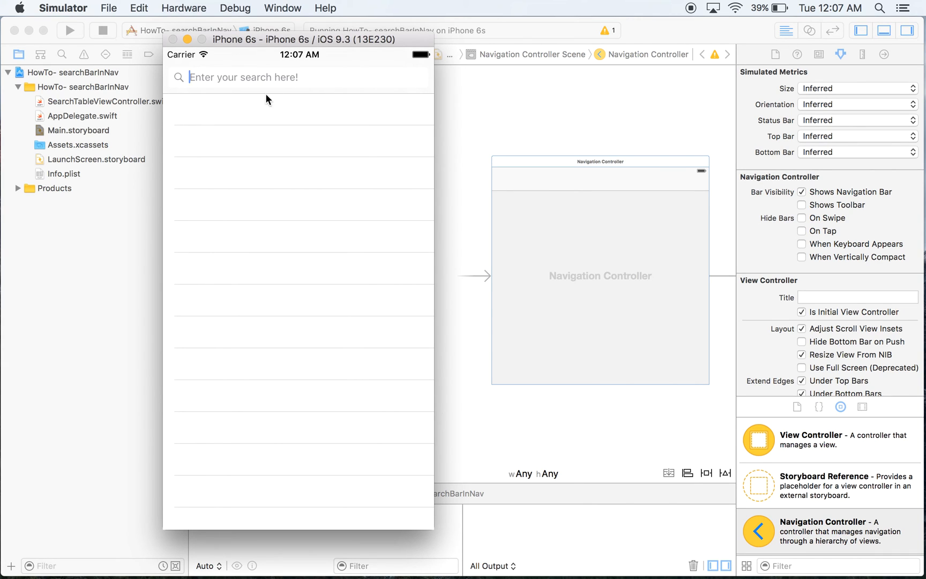
mouse_move(332, 134)
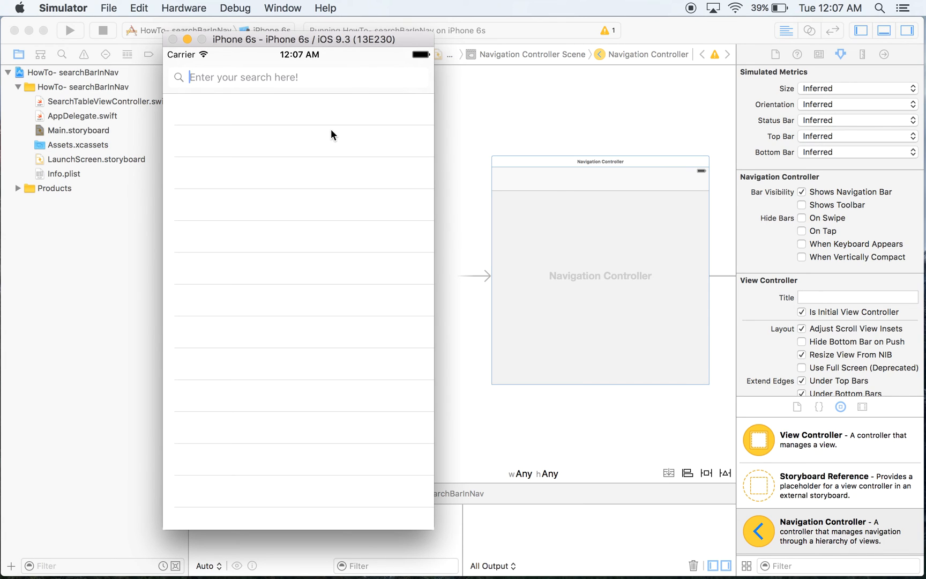
text(sad)
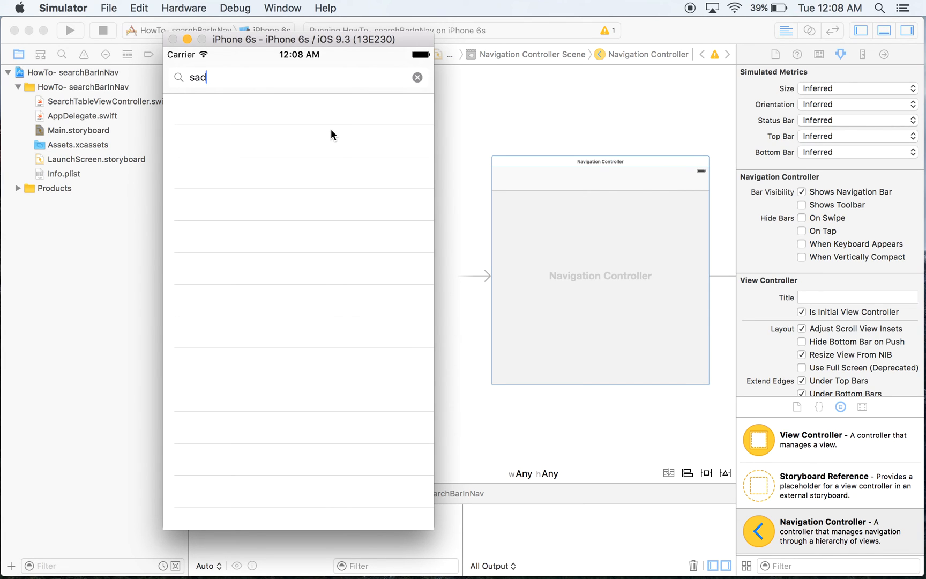
click(417, 77)
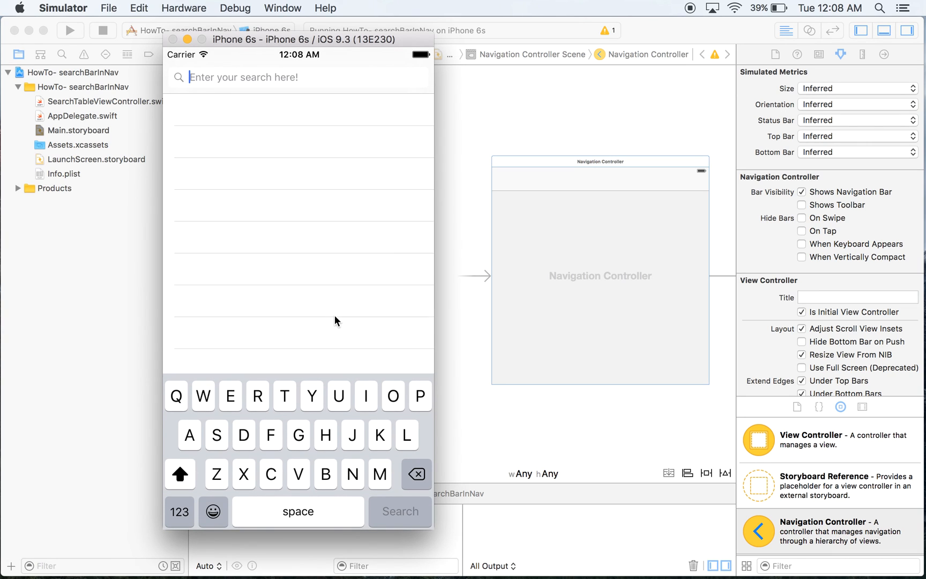
text(Da)
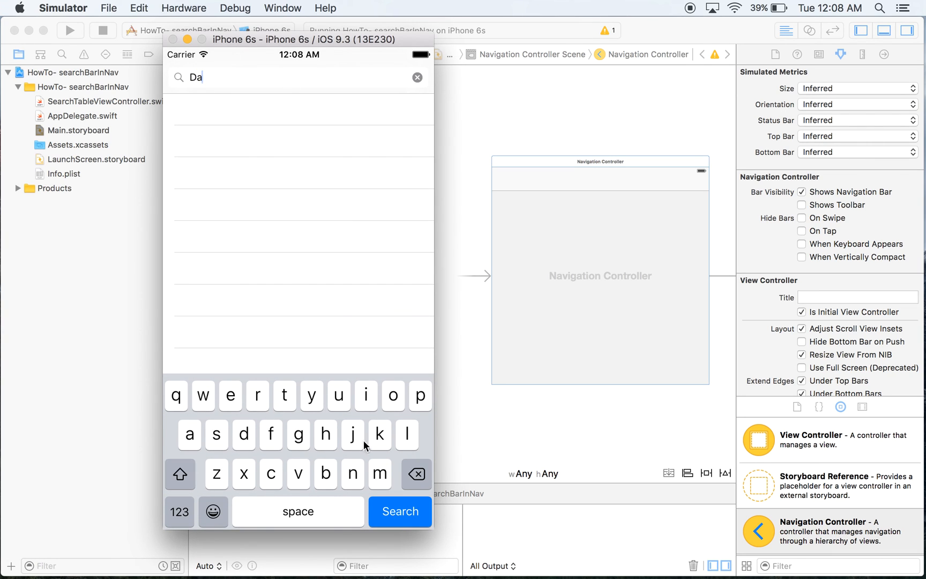
click(180, 474)
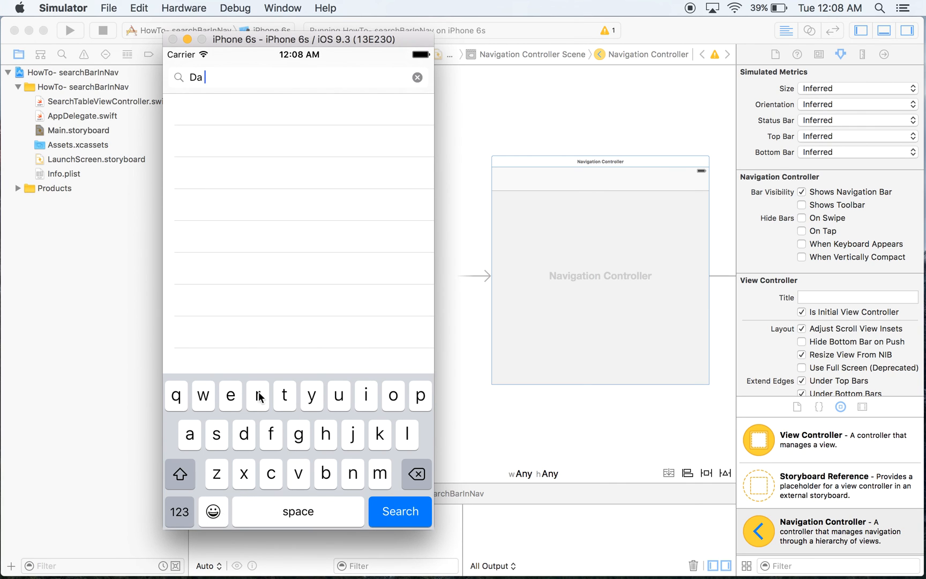
click(213, 512)
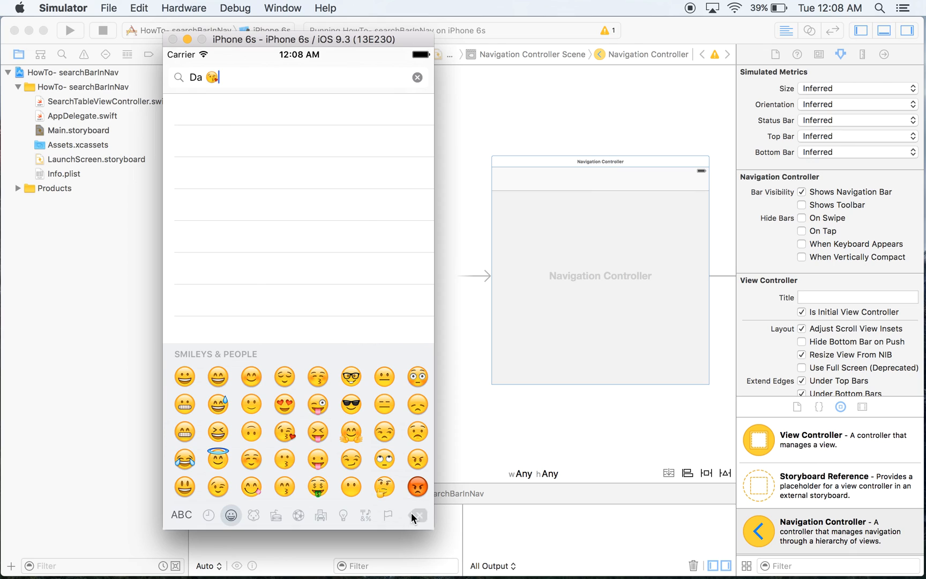
click(417, 77)
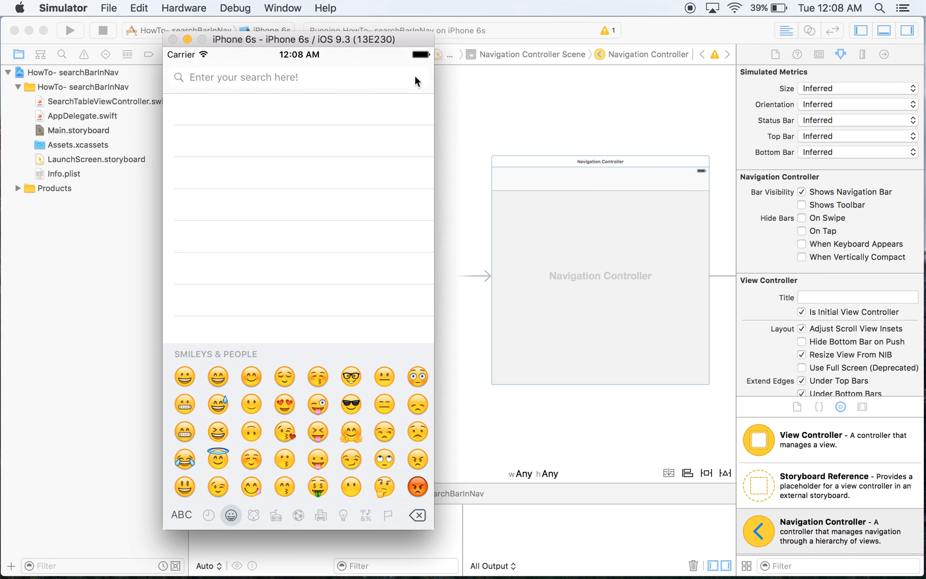
mouse_move(493, 128)
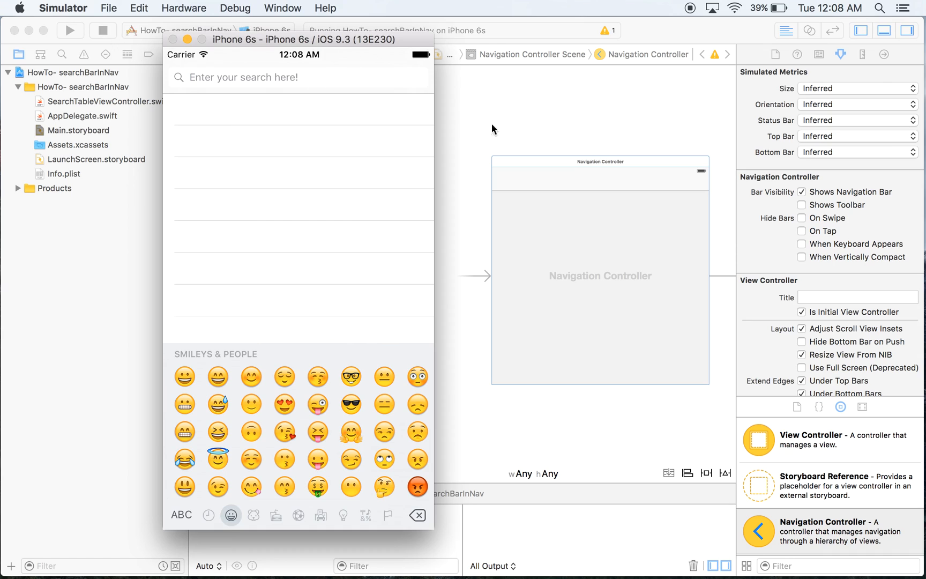